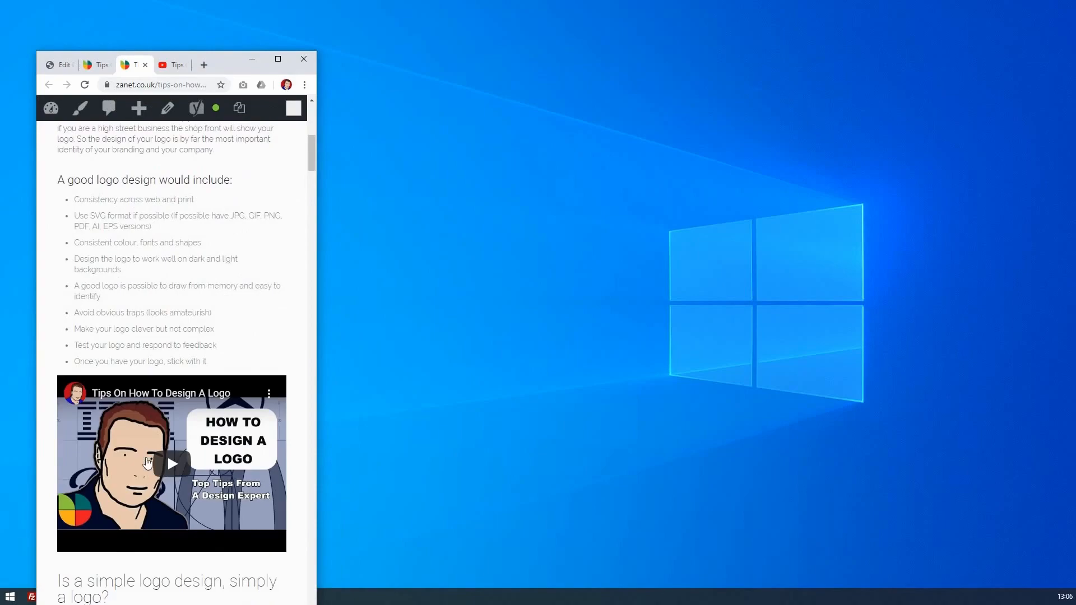
pyautogui.moveTo(308, 382)
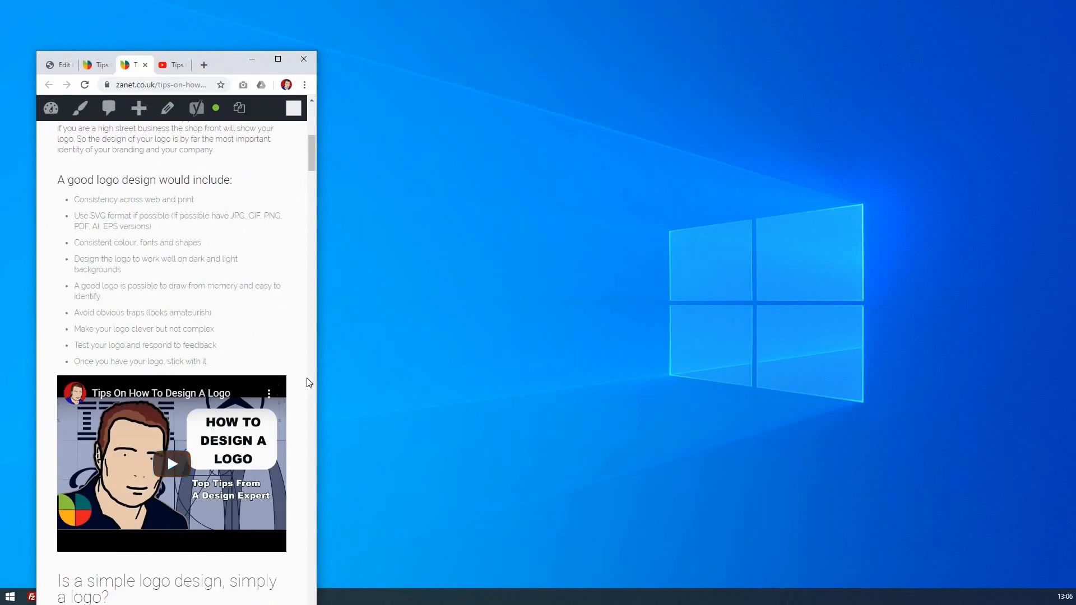
# Step: Switch from the live post to the WordPress editor for the logo-design post
pyautogui.click(277, 60)
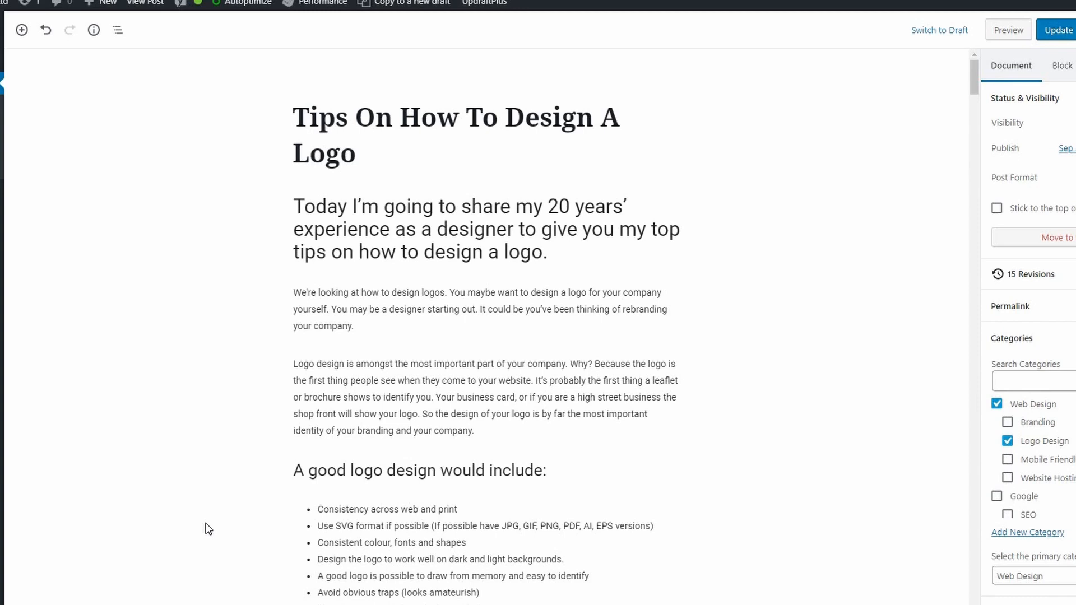
pyautogui.moveTo(204, 528)
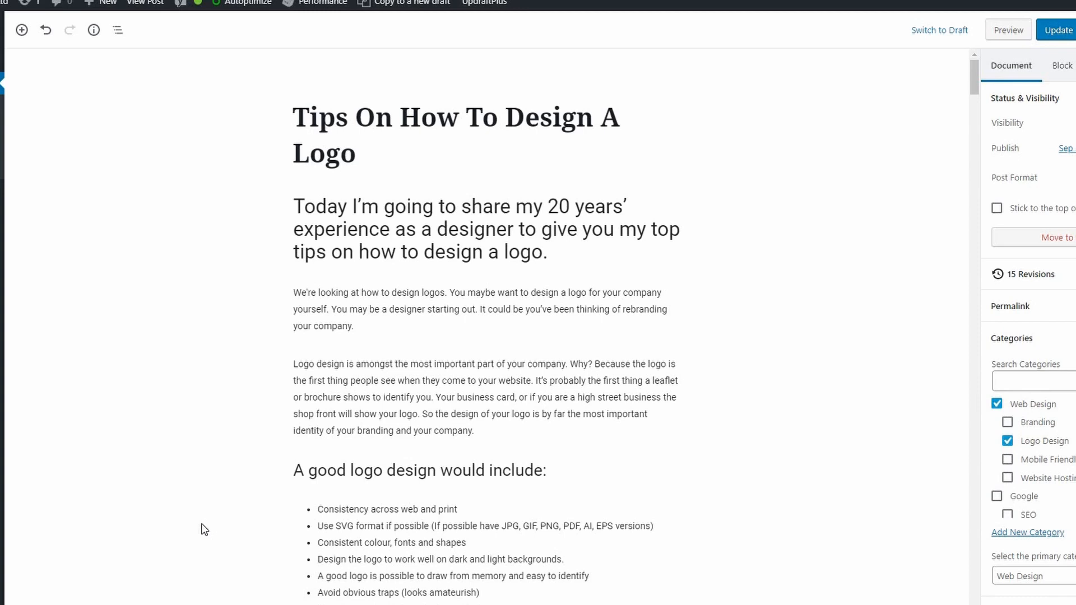
pyautogui.moveTo(389, 458)
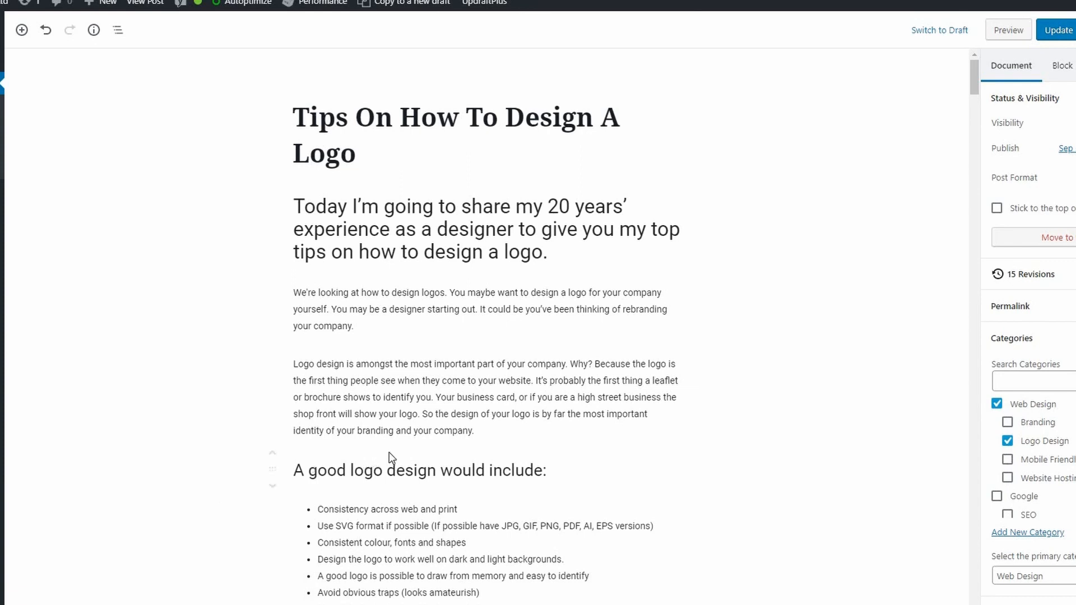
pyautogui.moveTo(397, 445)
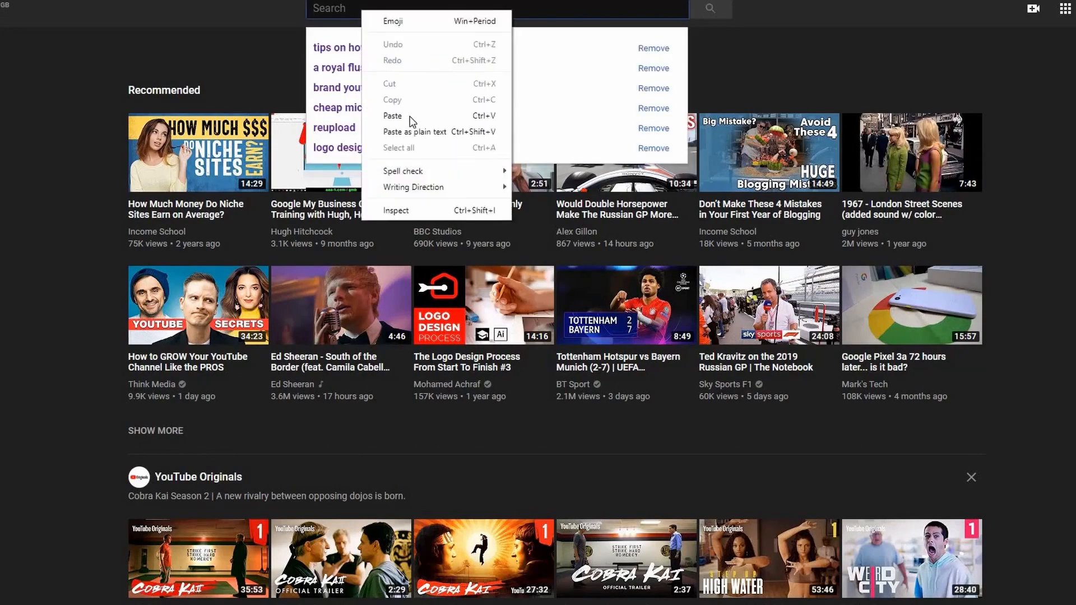
# Step: Search YouTube for the pasted title and open Zane Clements' matching video
pyautogui.click(393, 116)
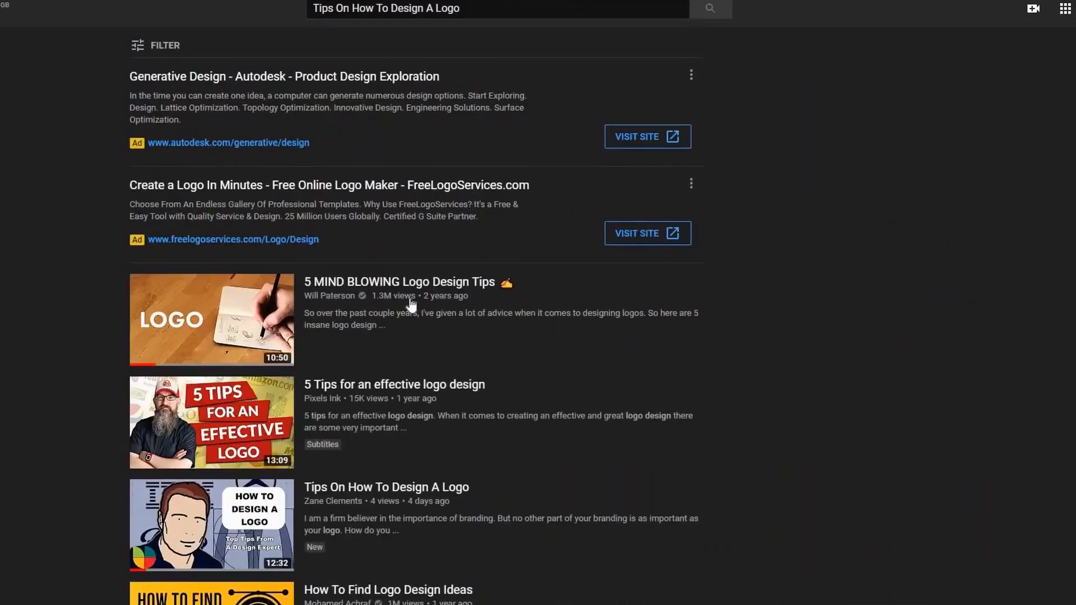
pyautogui.scroll(-3)
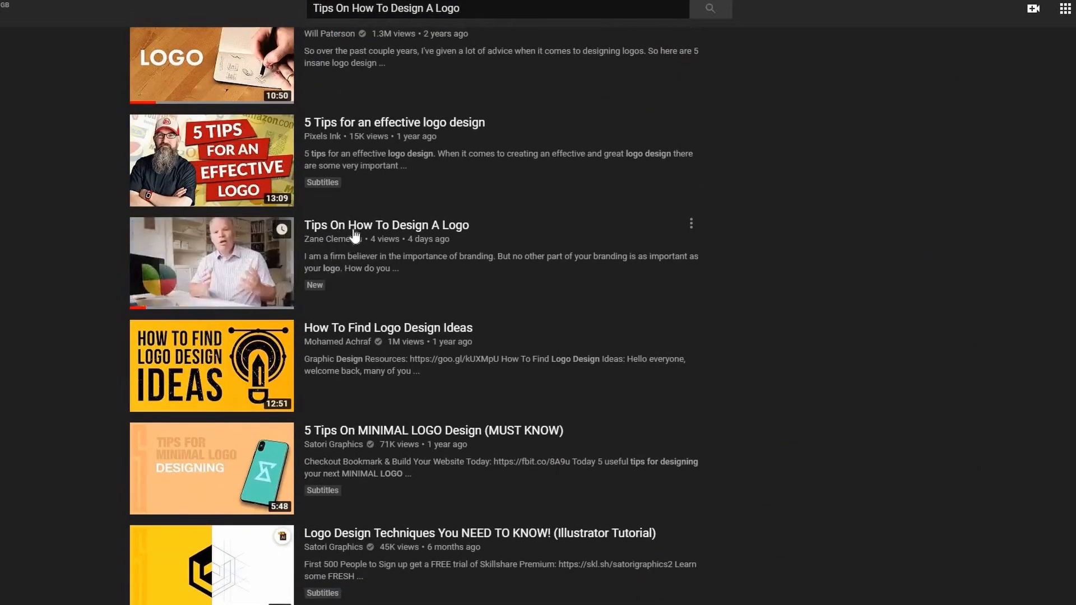
pyautogui.moveTo(357, 229)
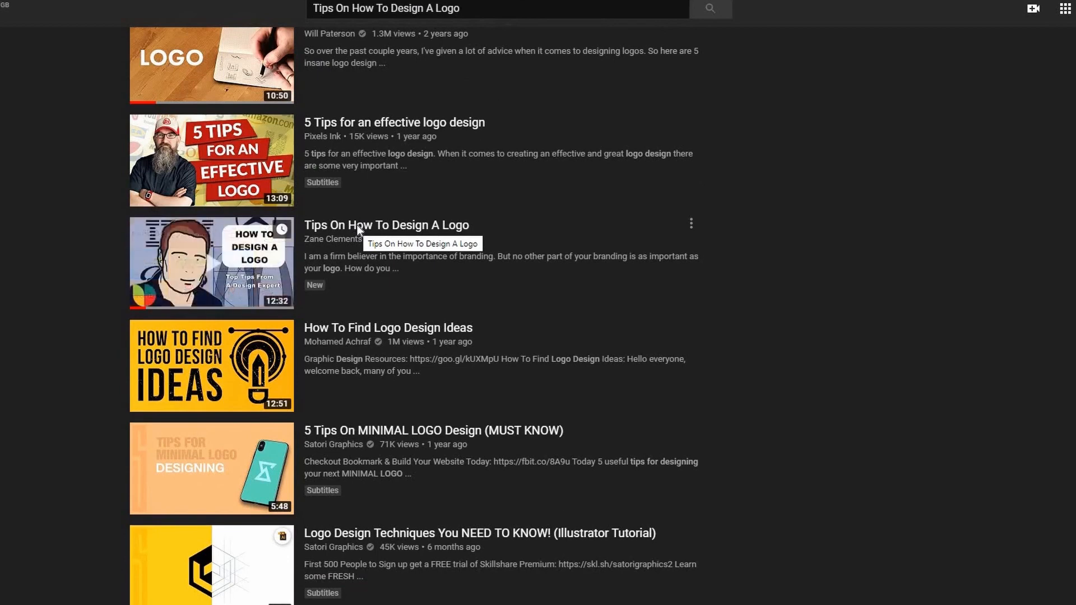
pyautogui.click(212, 262)
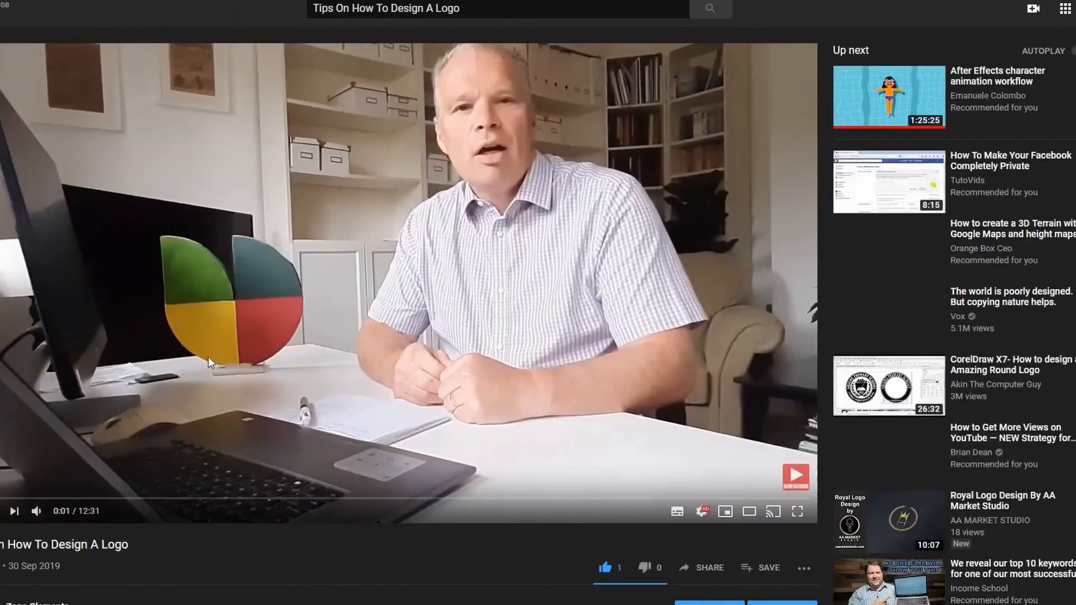
pyautogui.moveTo(528, 387)
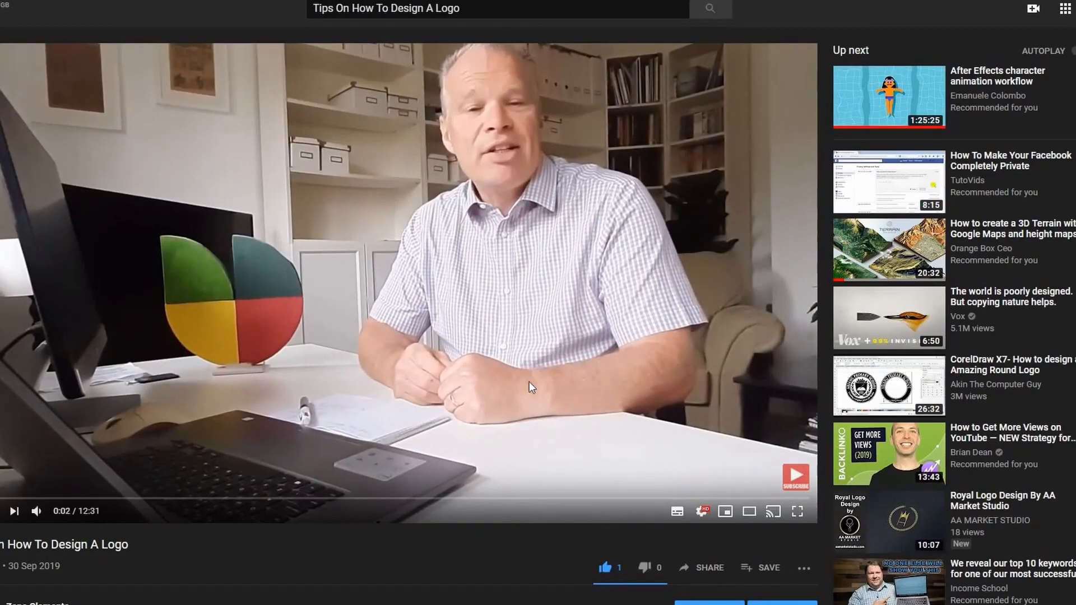
pyautogui.scroll(-3)
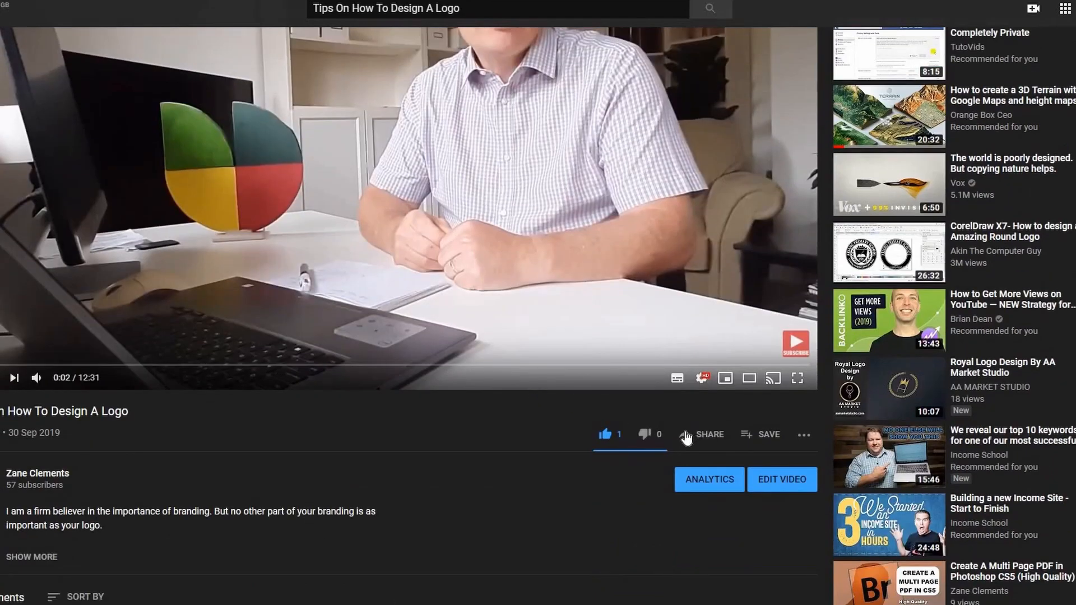
# Step: Open Share, leave 'Start at' unticked, and show the Embed code for the video
pyautogui.click(710, 434)
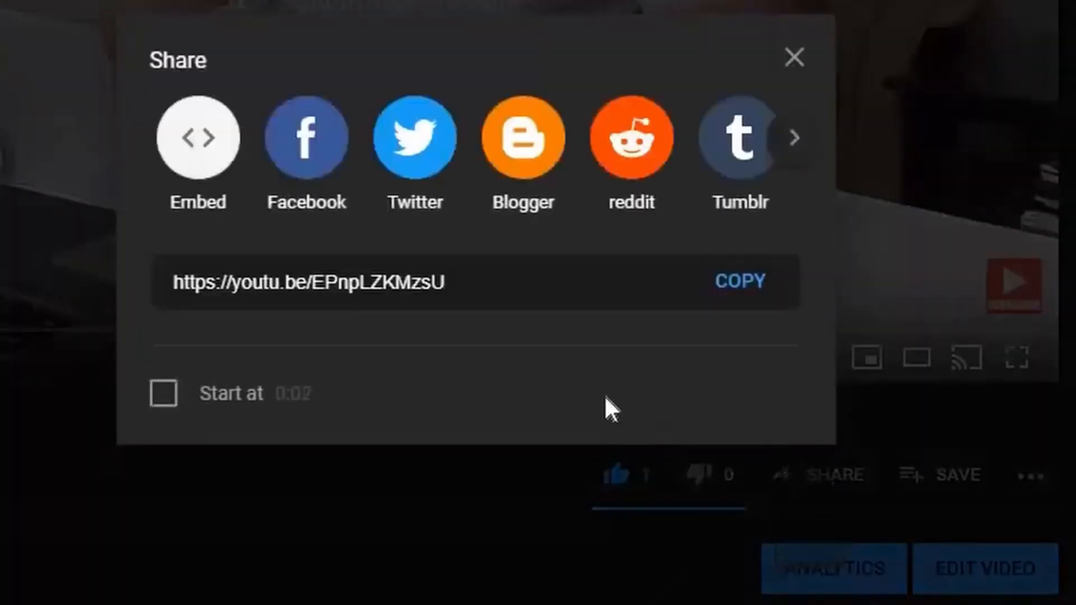
pyautogui.moveTo(227, 249)
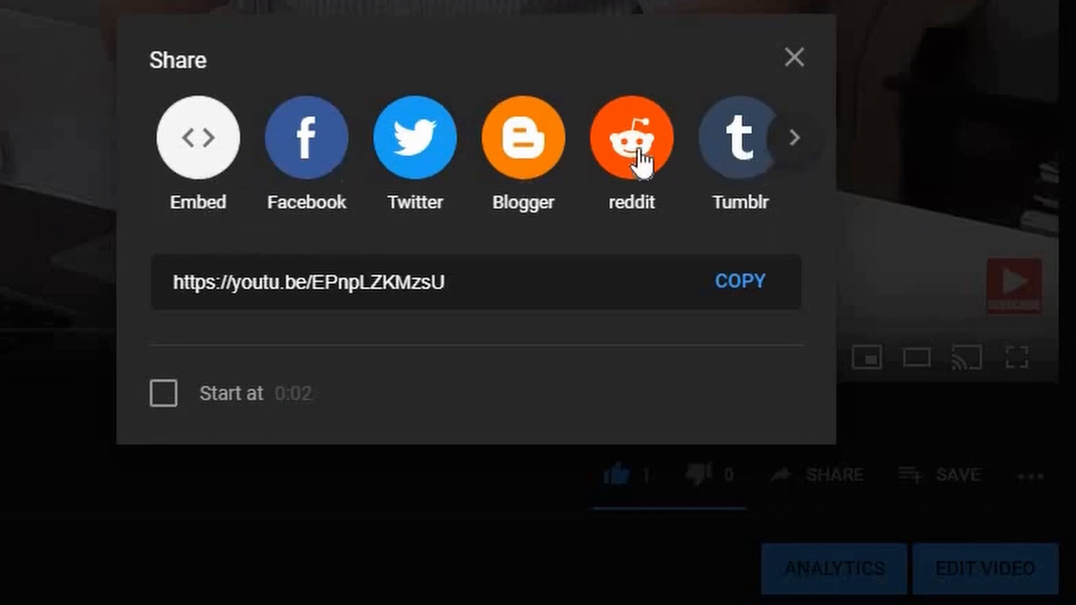
pyautogui.moveTo(263, 167)
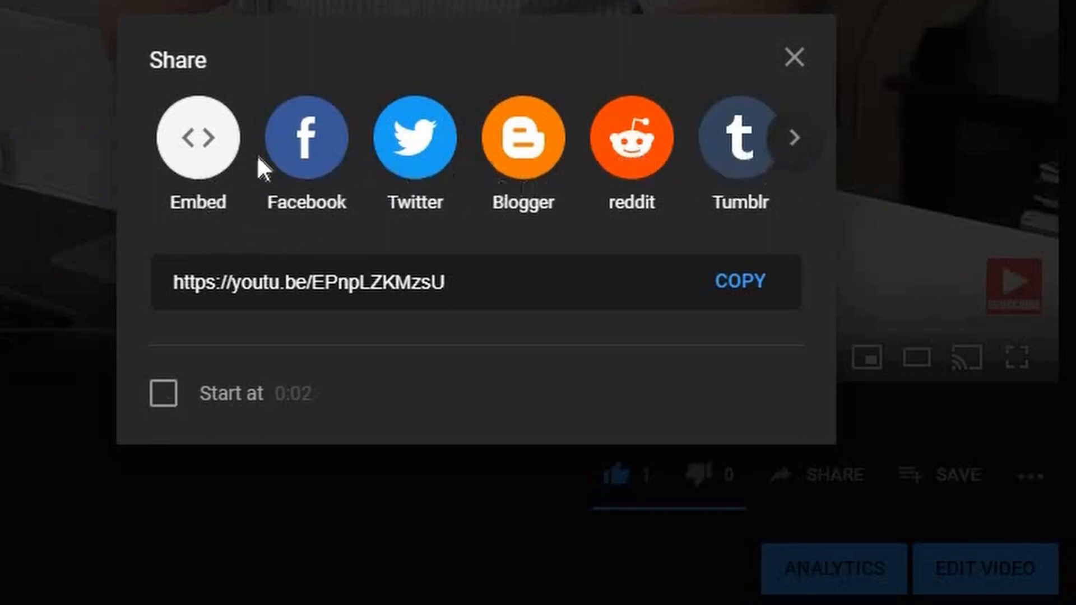
pyautogui.moveTo(199, 142)
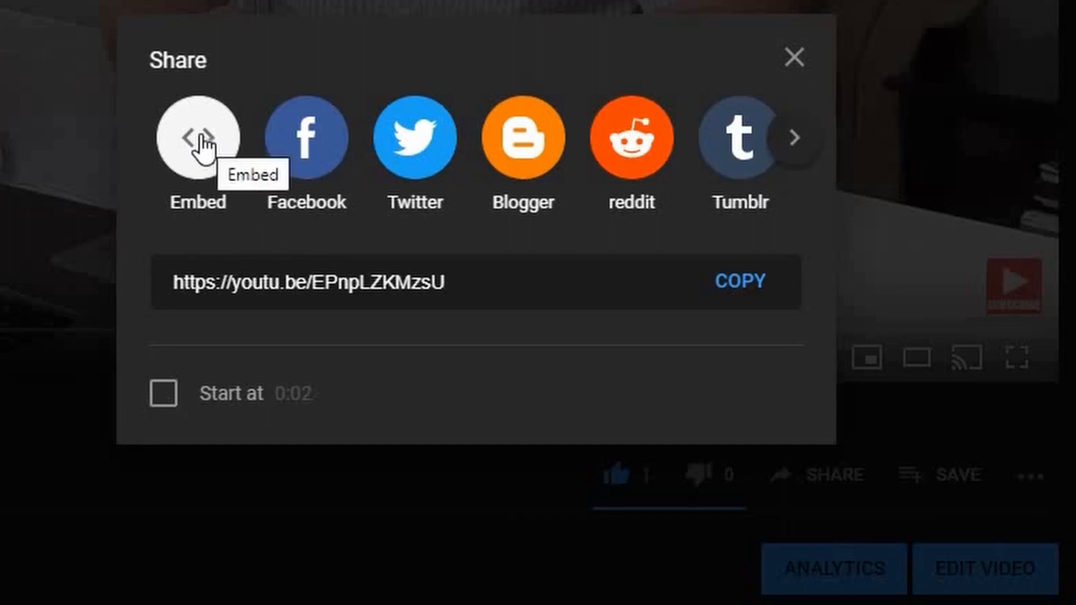
pyautogui.moveTo(182, 408)
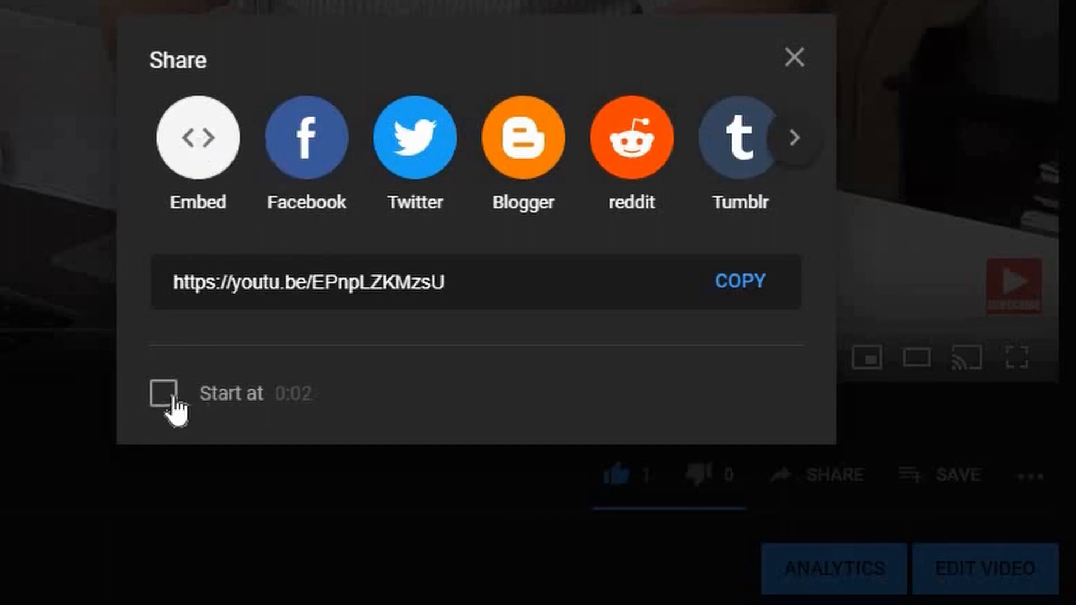
pyautogui.click(163, 394)
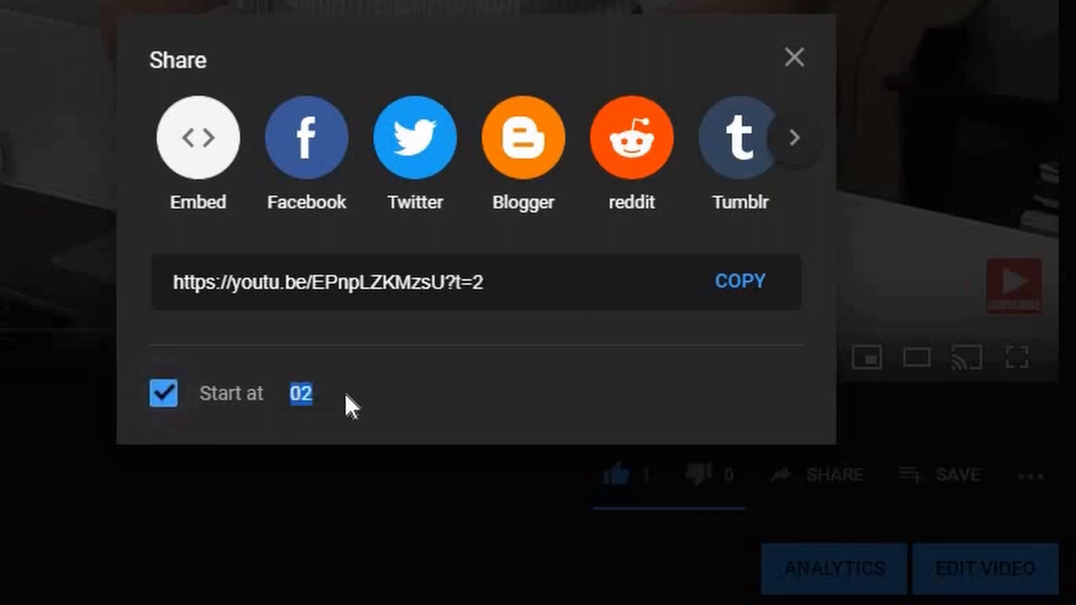
pyautogui.click(163, 394)
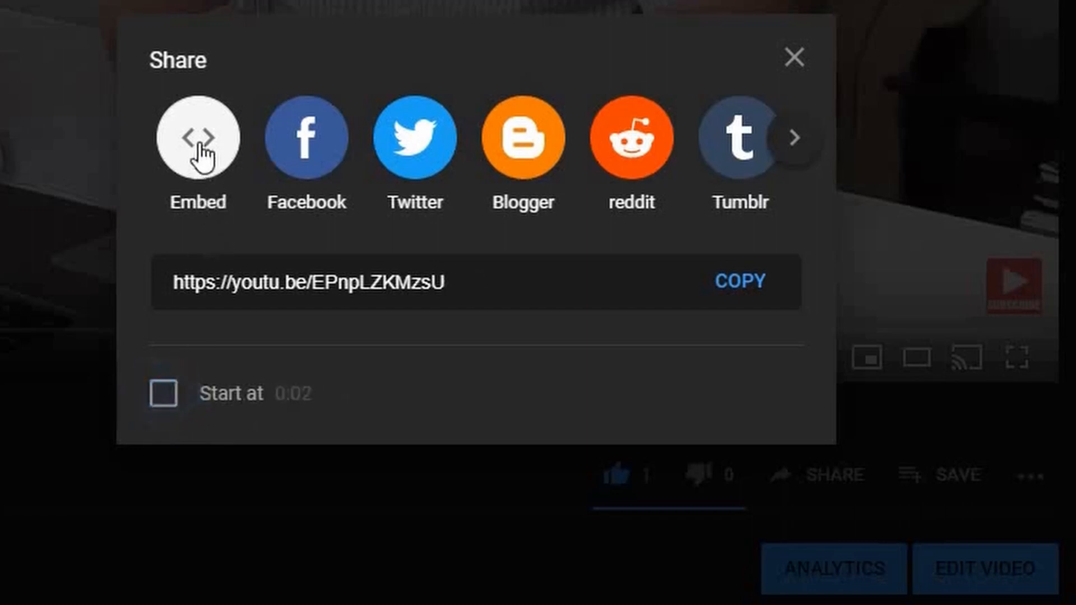
pyautogui.click(197, 137)
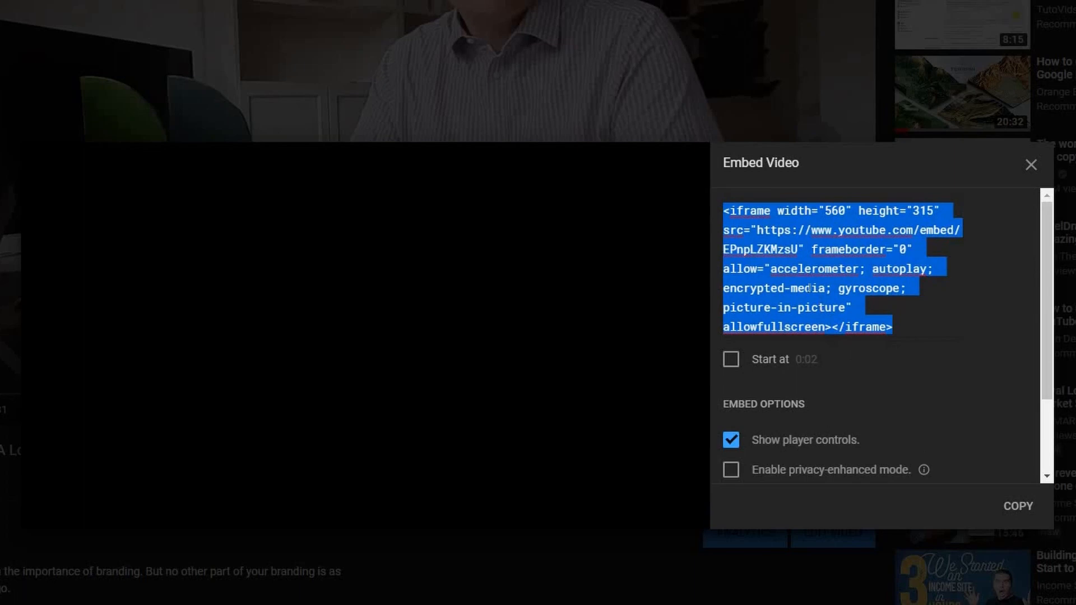
# Step: Copy the video's iframe embed code from the Embed Video panel
pyautogui.click(1029, 165)
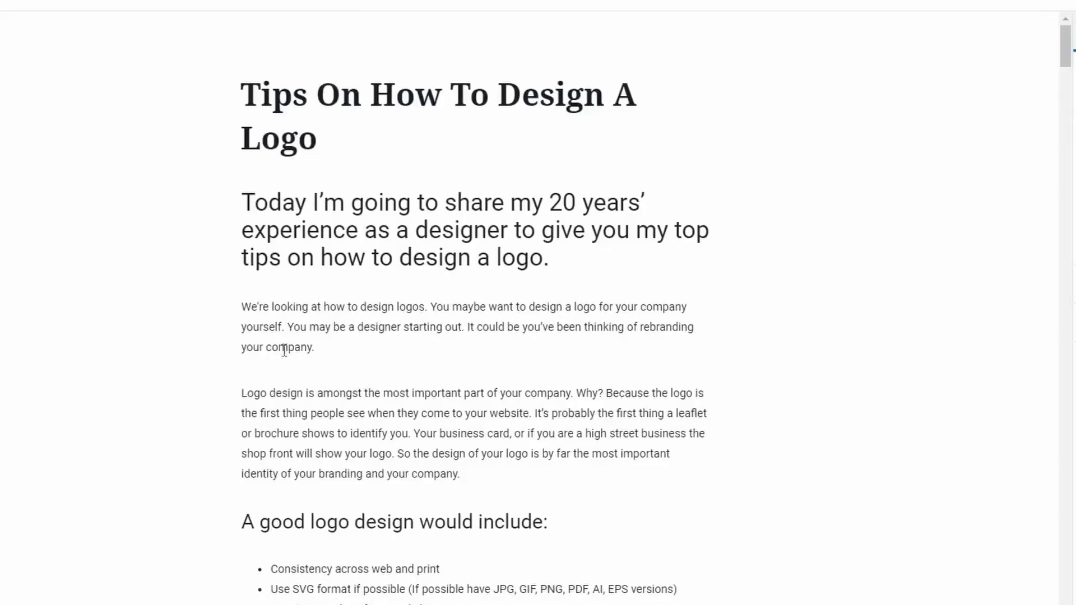
# Step: Add a Custom HTML block after the bullet list and paste the iframe embed code into it
pyautogui.scroll(-3)
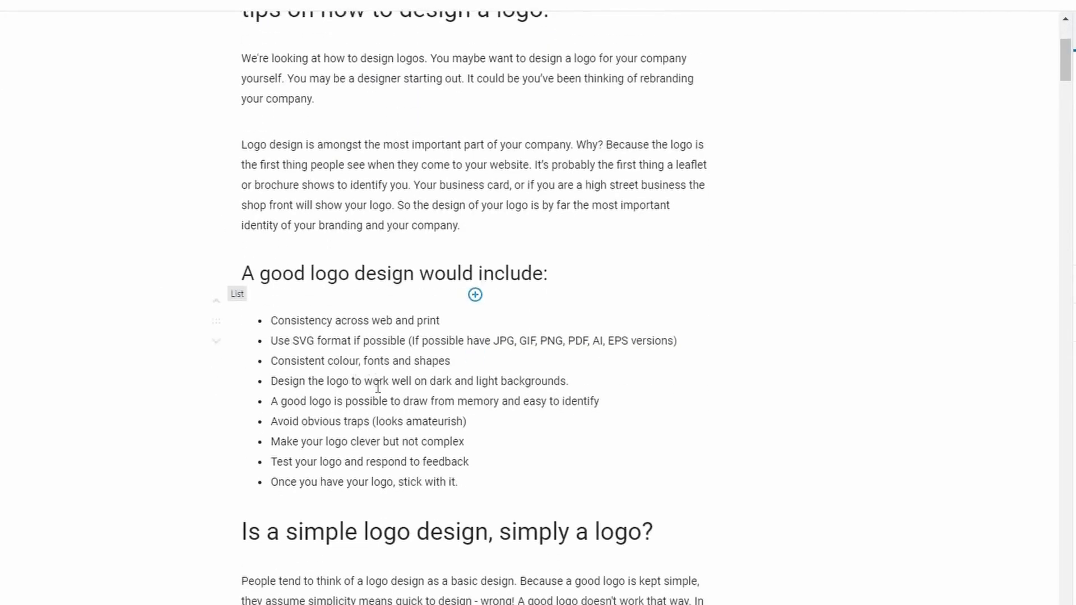
pyautogui.scroll(-3)
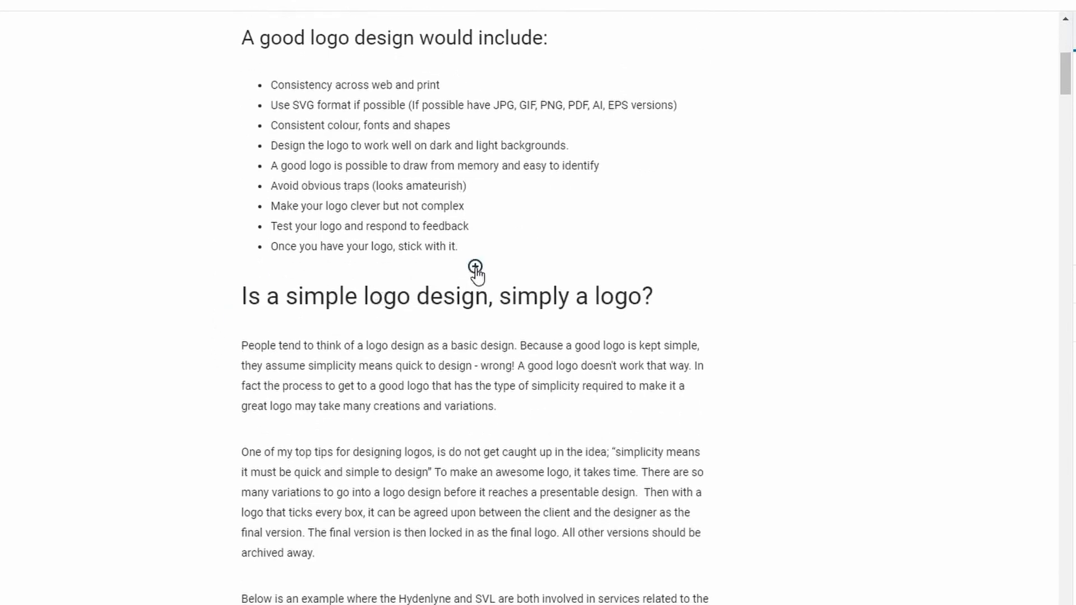
pyautogui.click(475, 267)
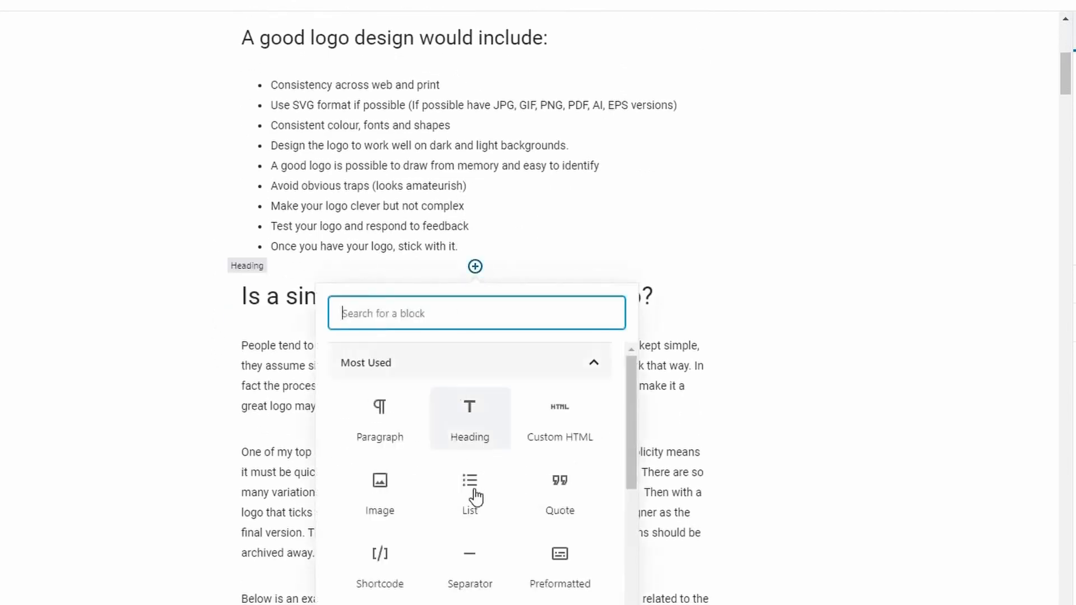
pyautogui.click(559, 418)
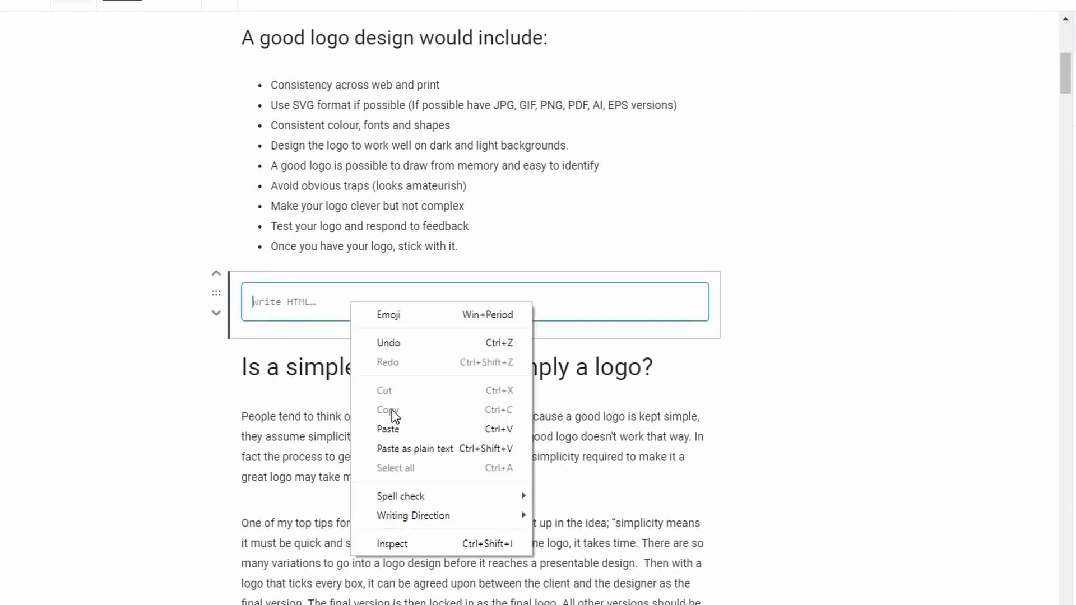
pyautogui.click(388, 429)
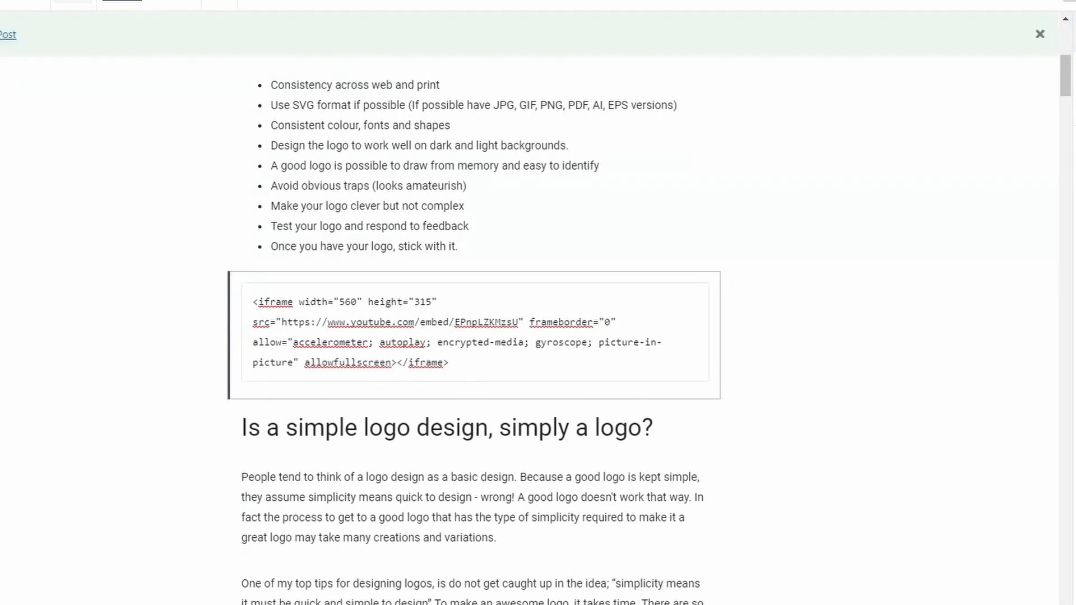
pyautogui.moveTo(596, 193)
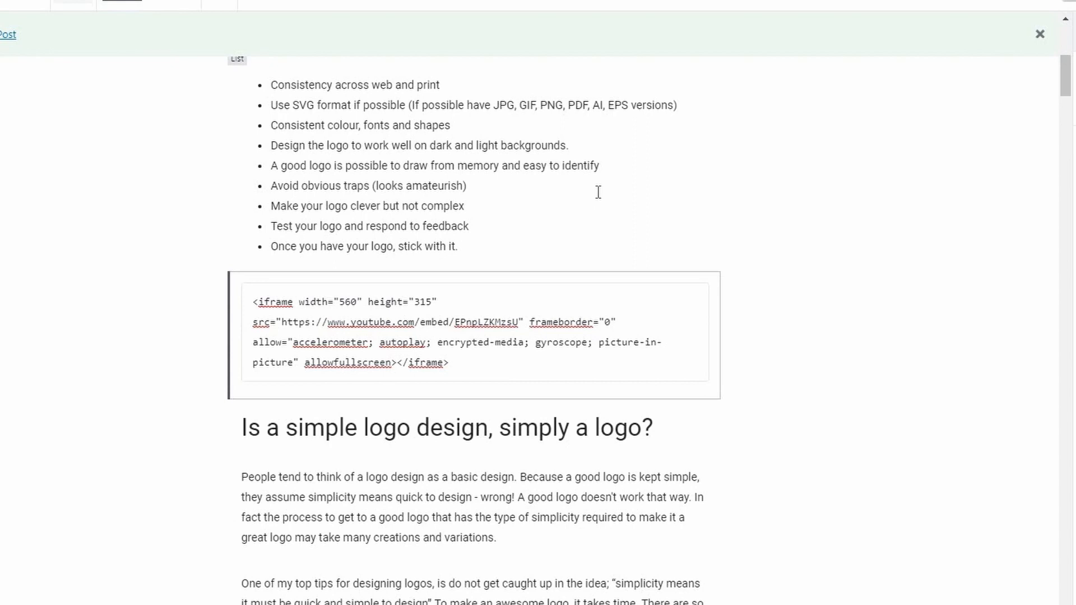
pyautogui.moveTo(556, 159)
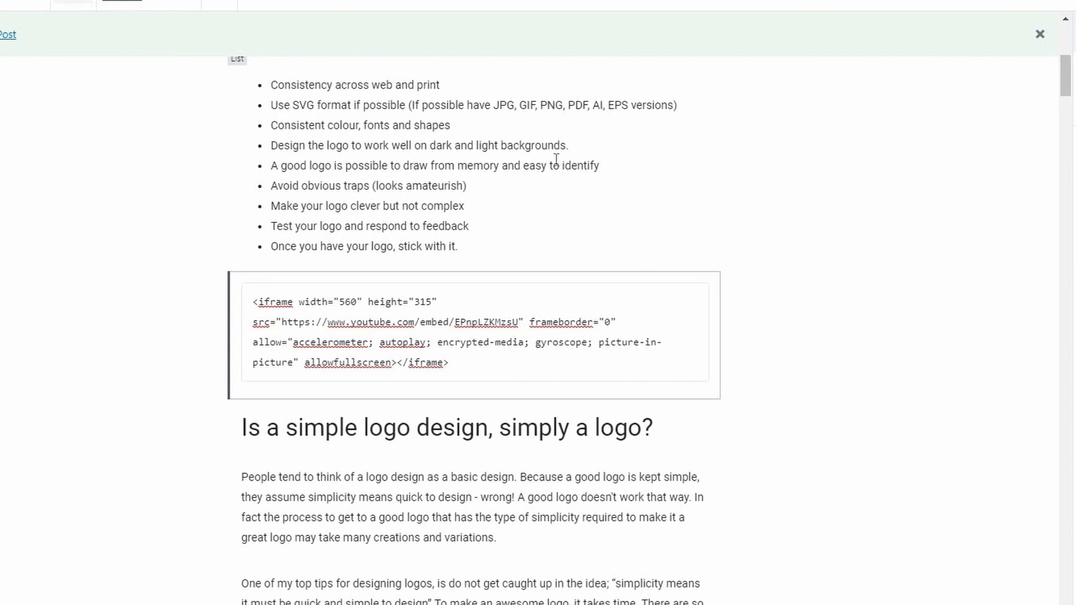
pyautogui.rightClick(7, 35)
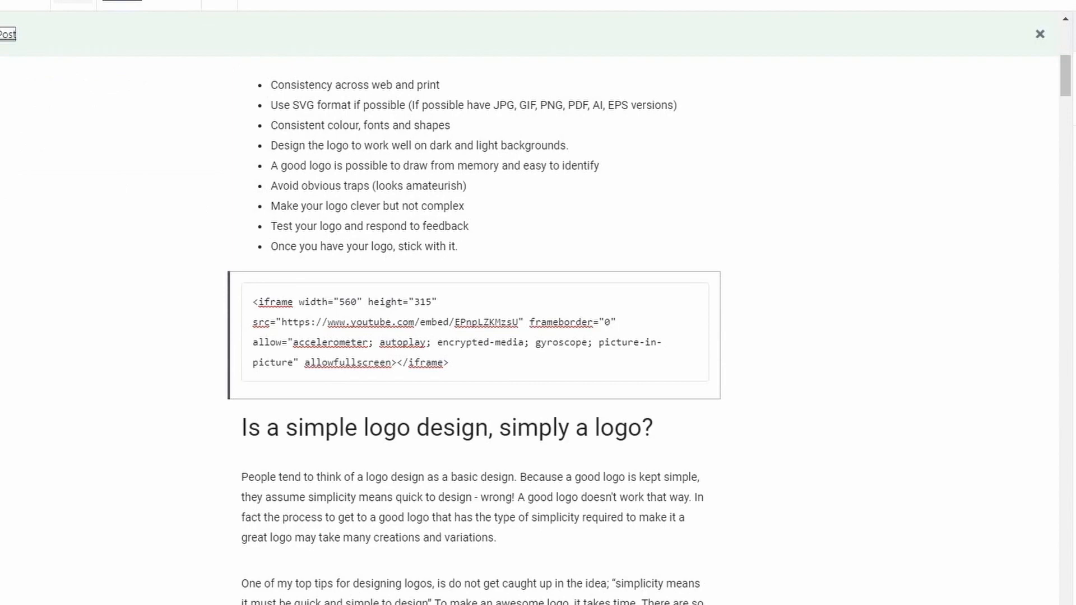
# Step: View the live post and resize the browser to check the embedded video's width
pyautogui.click(1040, 34)
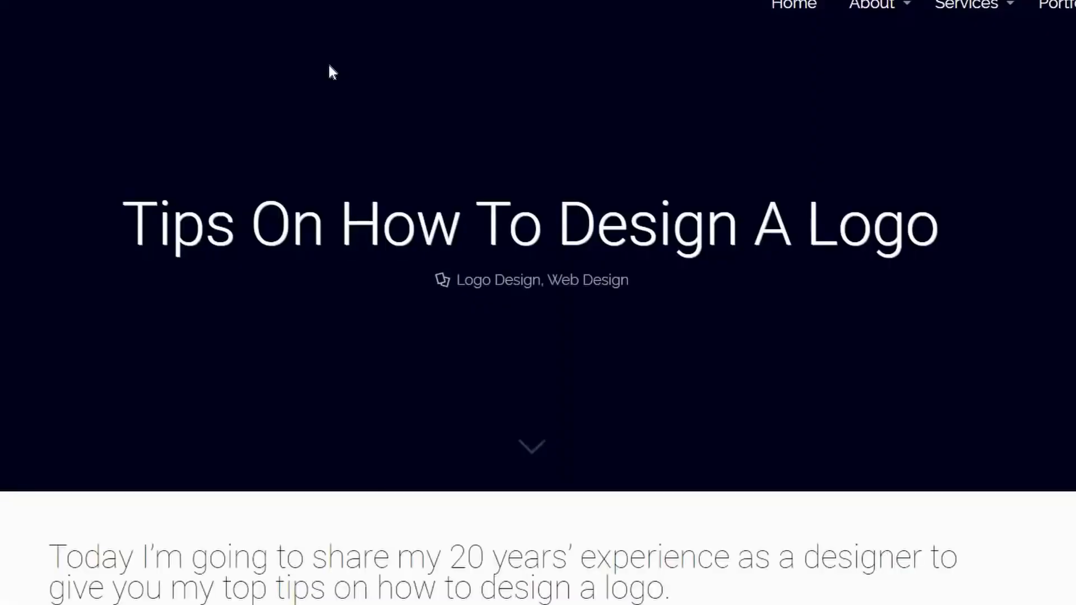
pyautogui.scroll(-3)
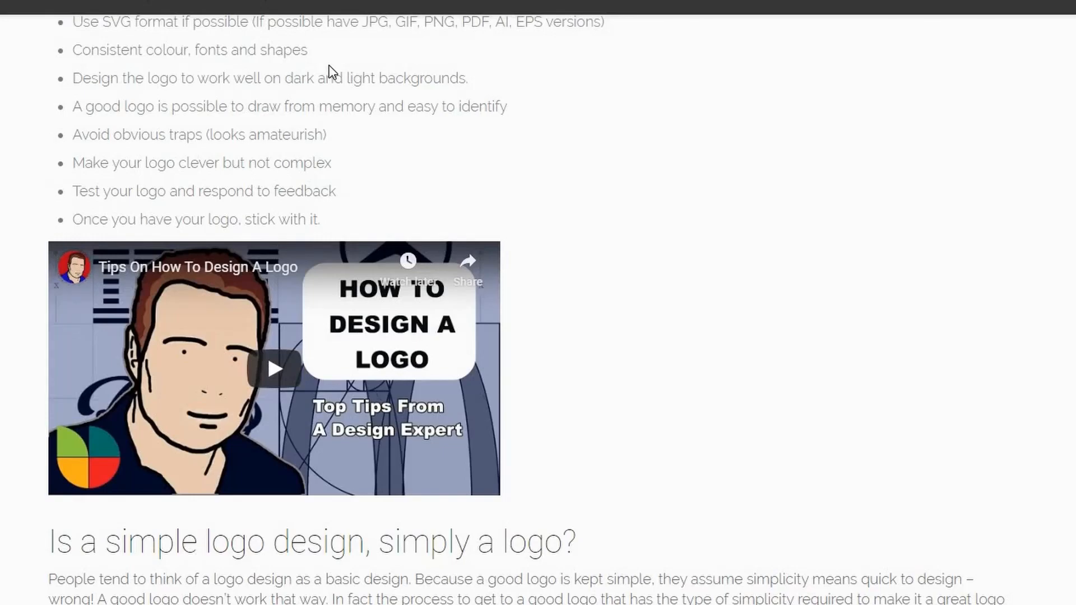
pyautogui.moveTo(394, 61)
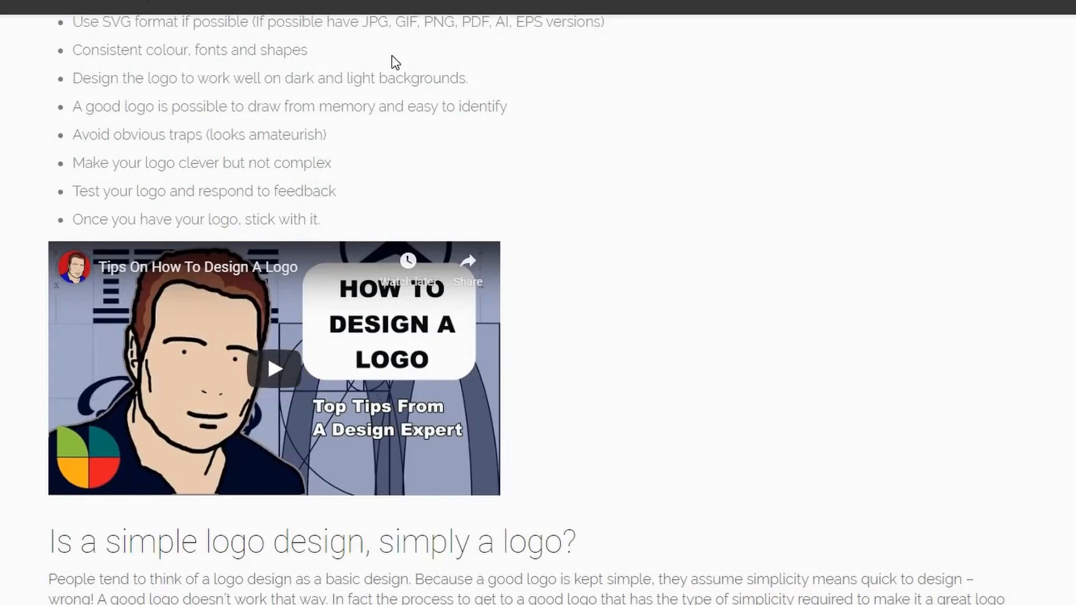
pyautogui.scroll(-3)
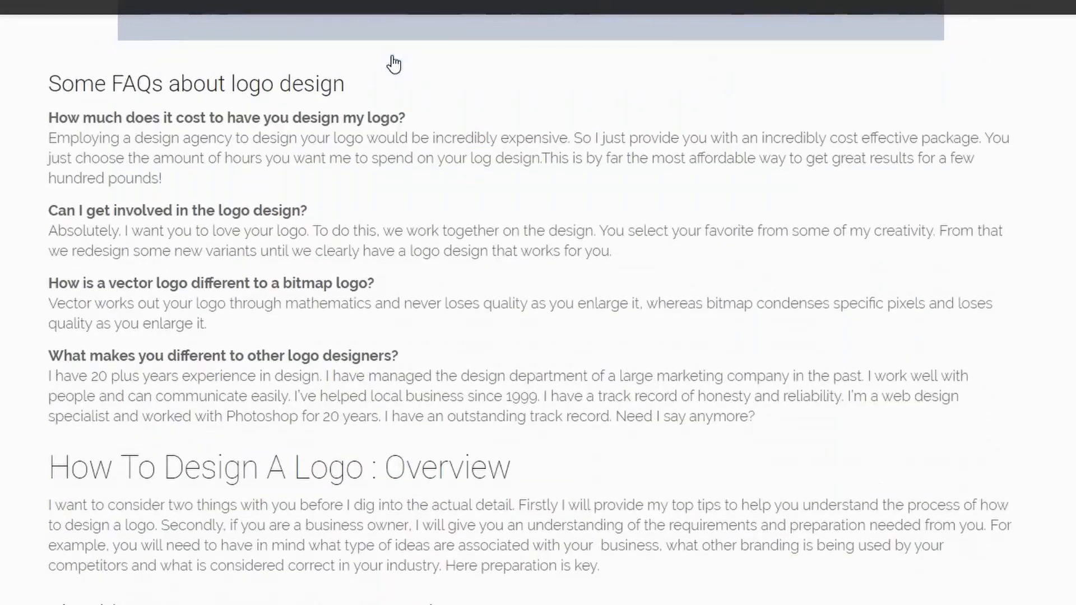
pyautogui.scroll(-3)
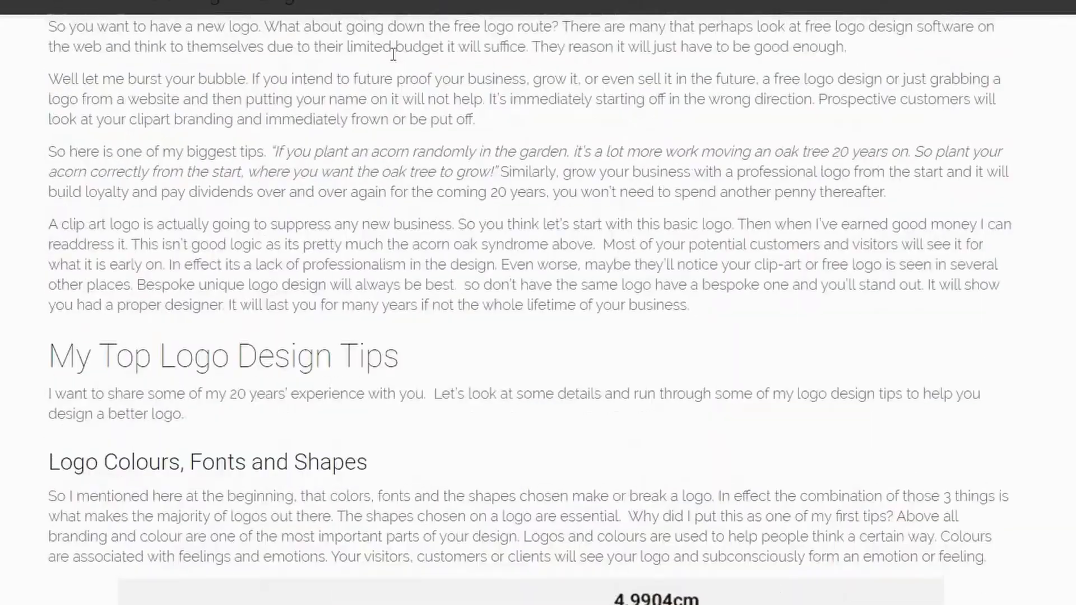
pyautogui.scroll(3)
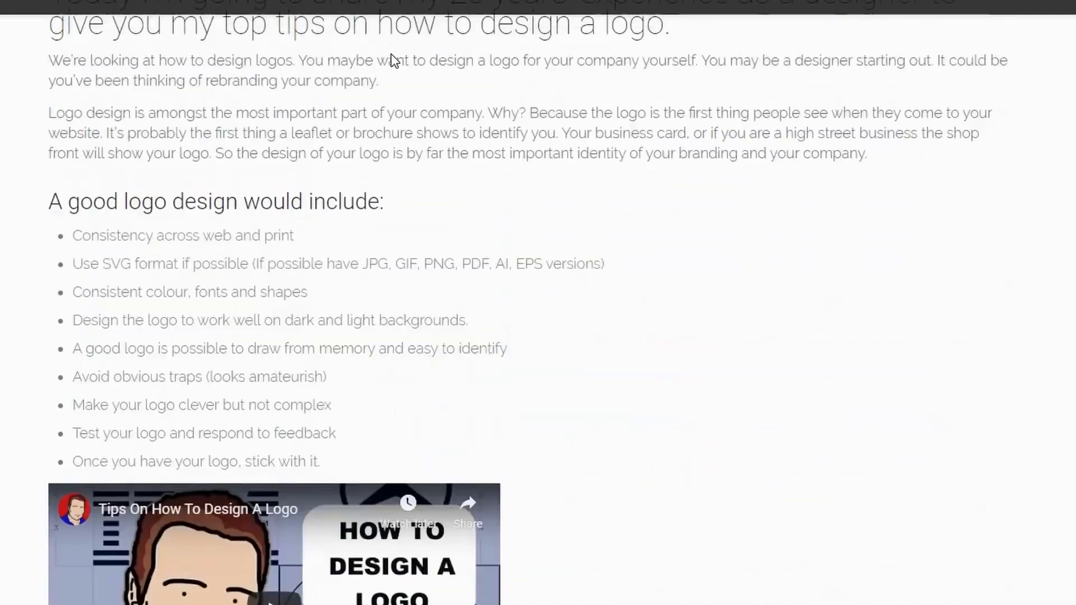
pyautogui.scroll(-3)
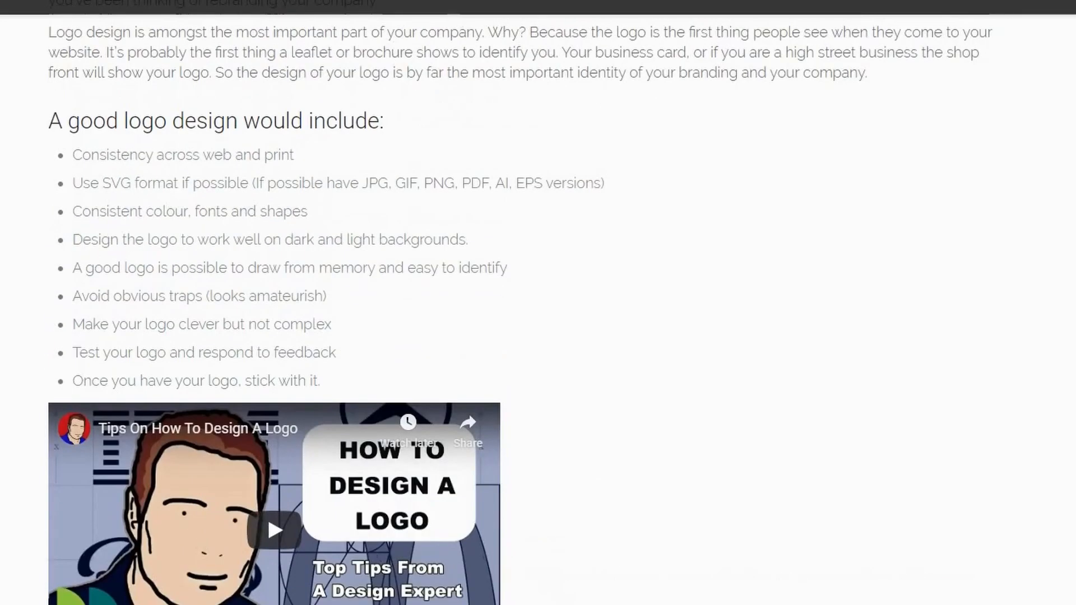
pyautogui.scroll(3)
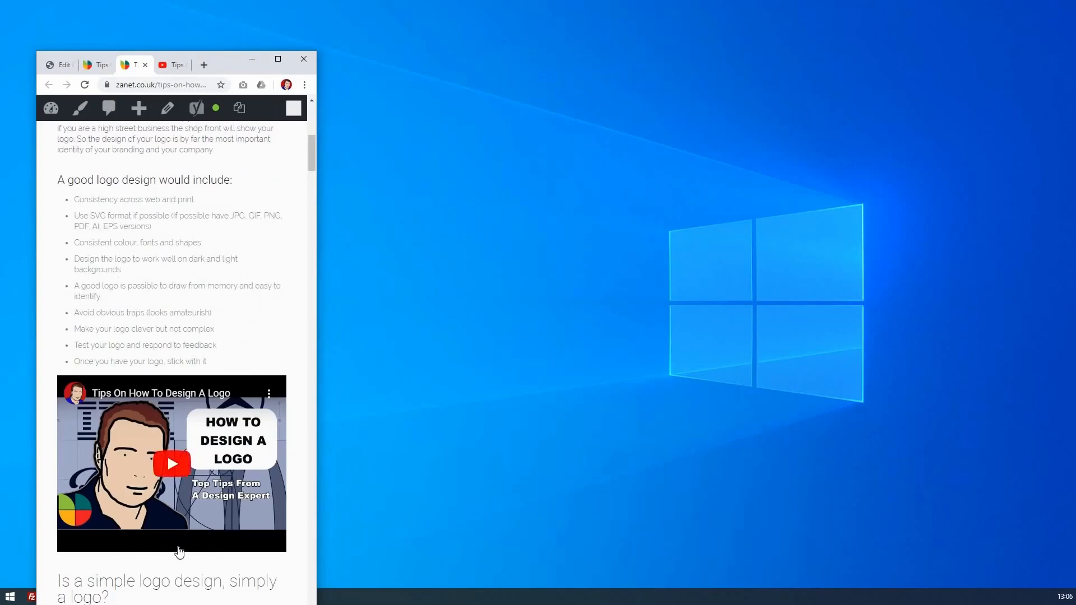
pyautogui.moveTo(317, 381)
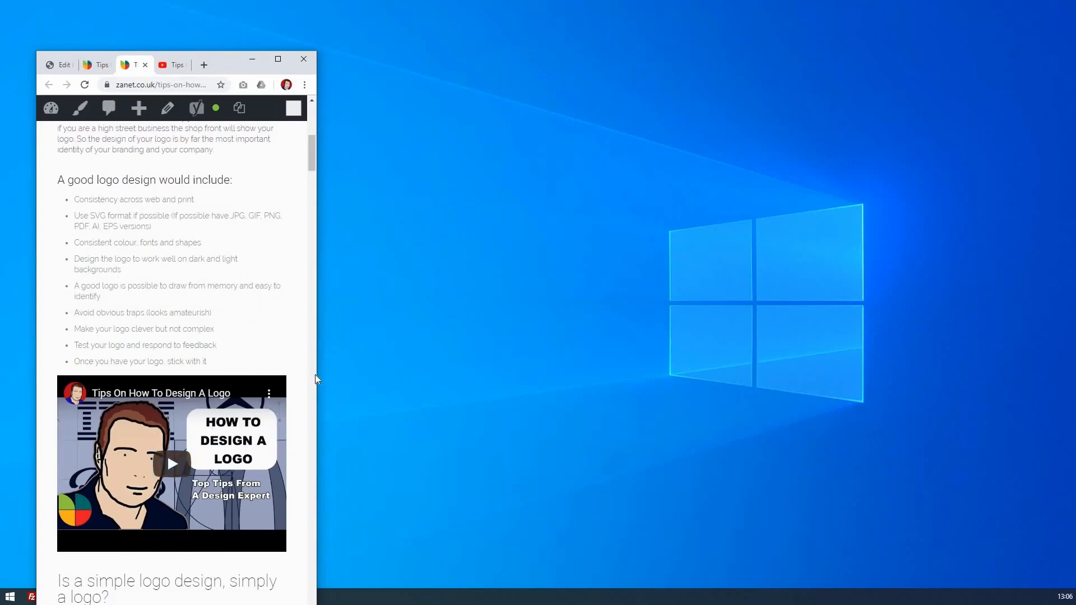
pyautogui.scroll(-3)
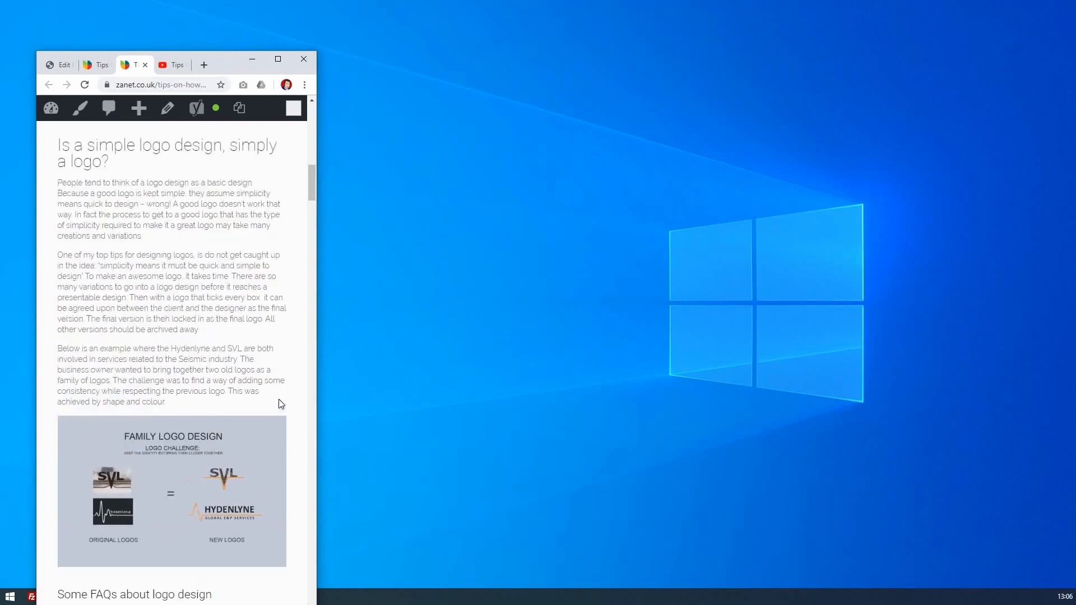
pyautogui.scroll(3)
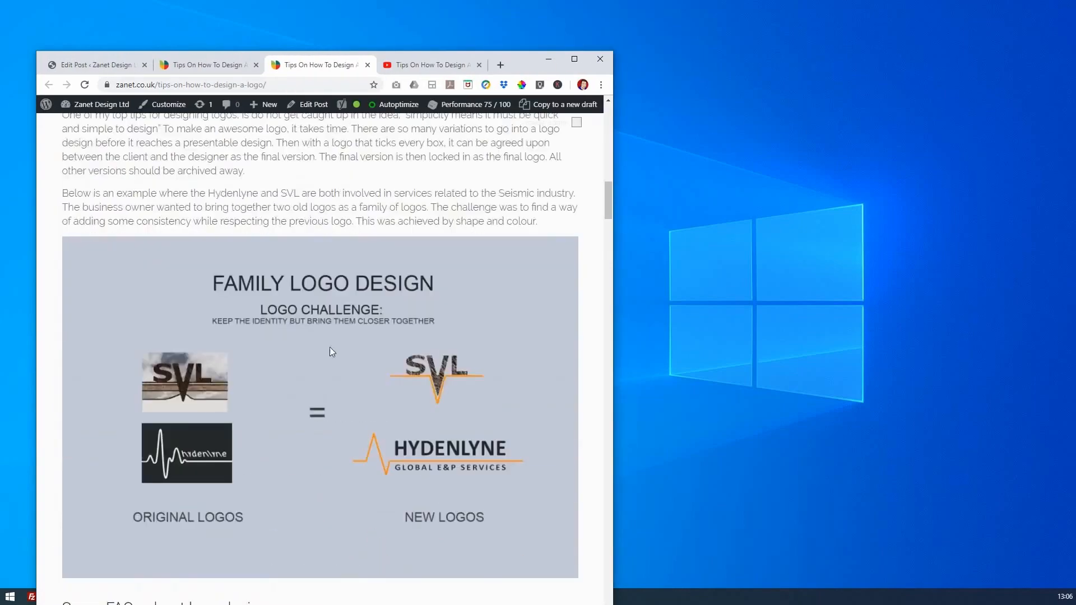
pyautogui.scroll(3)
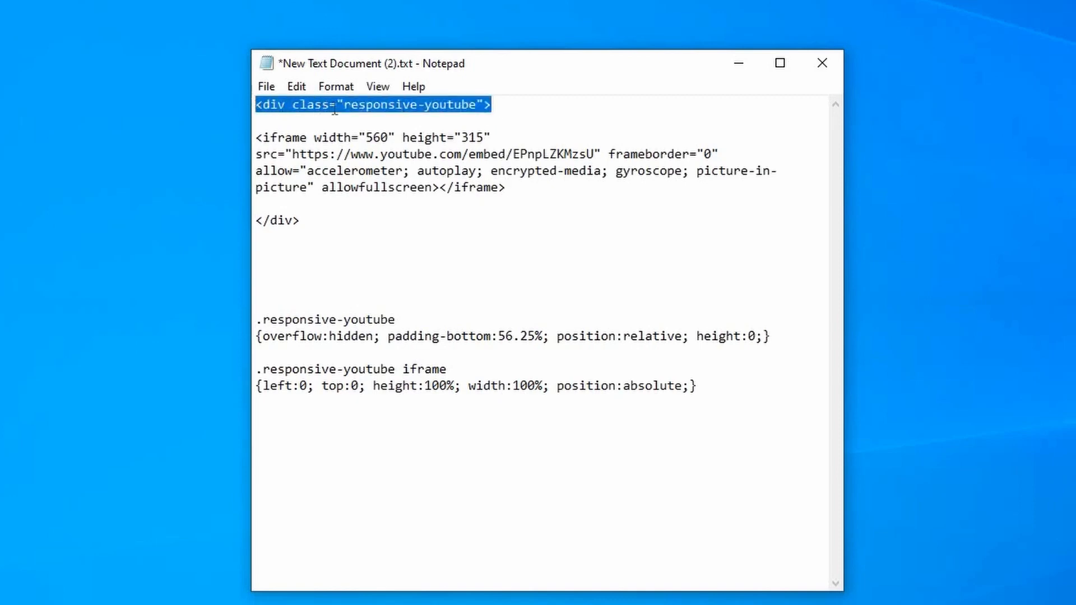
# Step: Review the responsive-youtube class in the div and CSS rules, then minimise Notepad
pyautogui.click(258, 106)
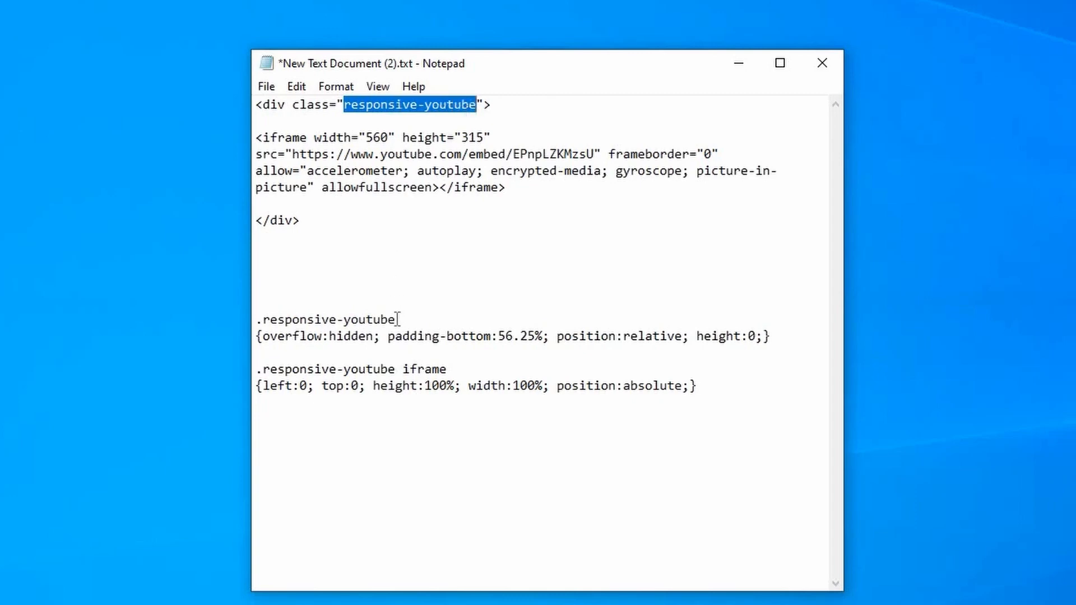
pyautogui.doubleClick(323, 320)
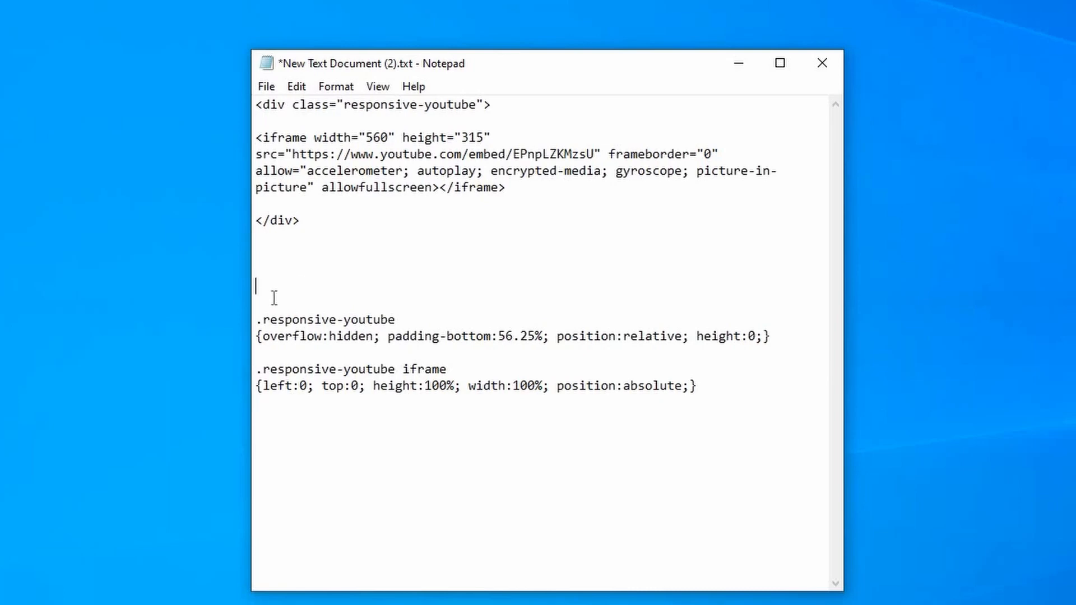
pyautogui.moveTo(275, 296)
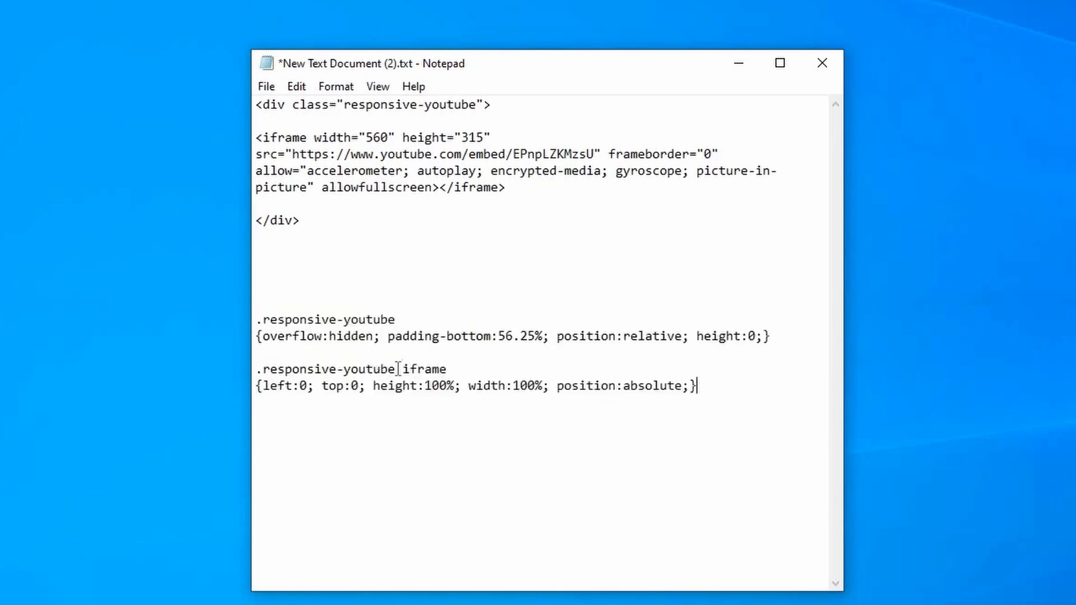
pyautogui.doubleClick(328, 369)
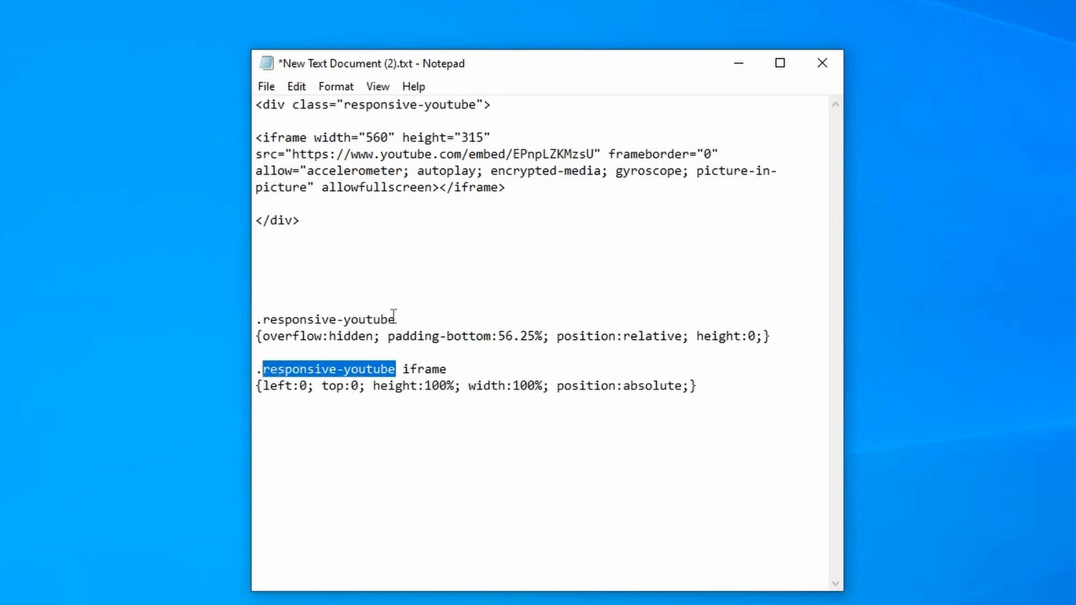
pyautogui.doubleClick(329, 319)
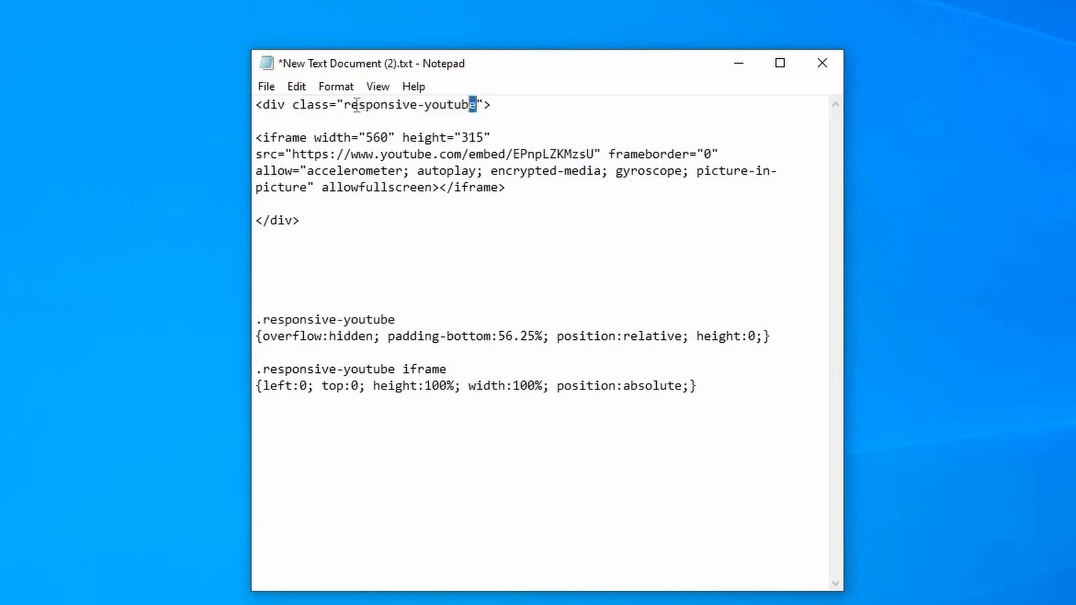
pyautogui.doubleClick(410, 106)
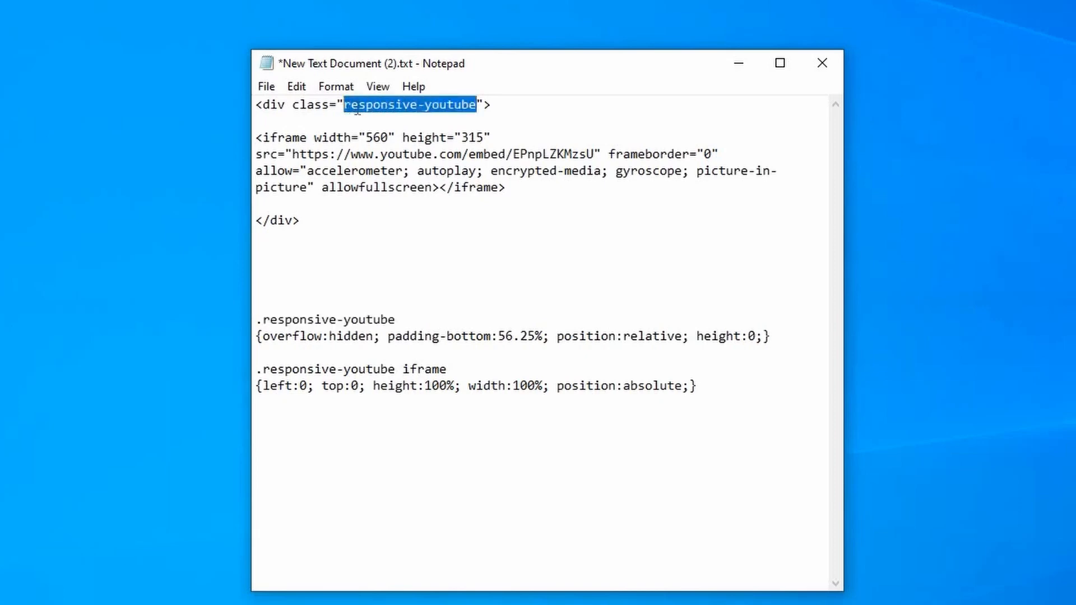
pyautogui.moveTo(364, 216)
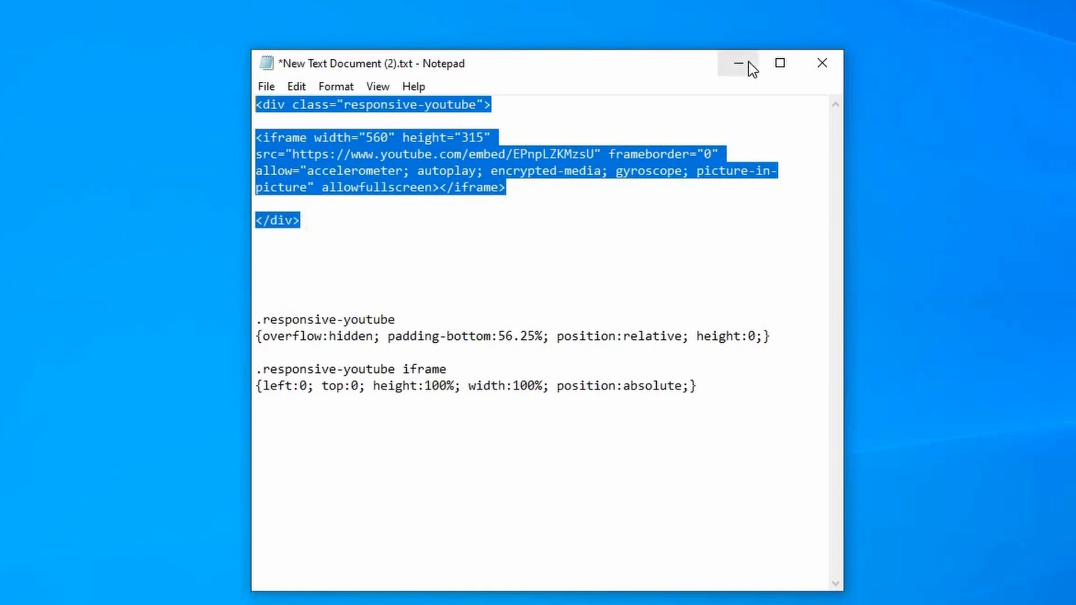
pyautogui.click(738, 63)
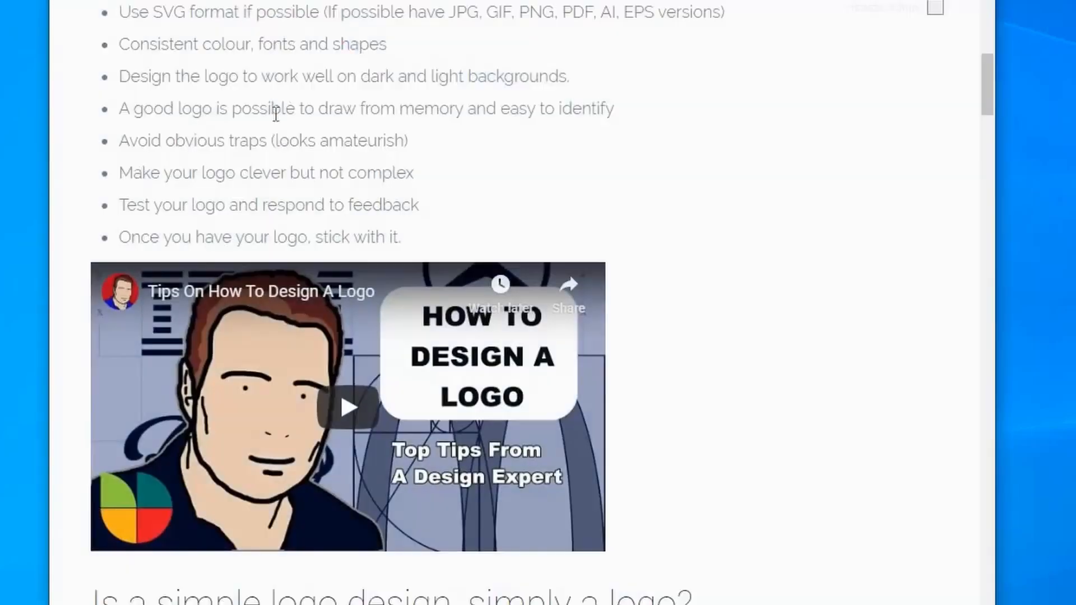
# Step: Wrap the embed in the responsive-youtube div, remove blank lines, and update the post
pyautogui.scroll(-3)
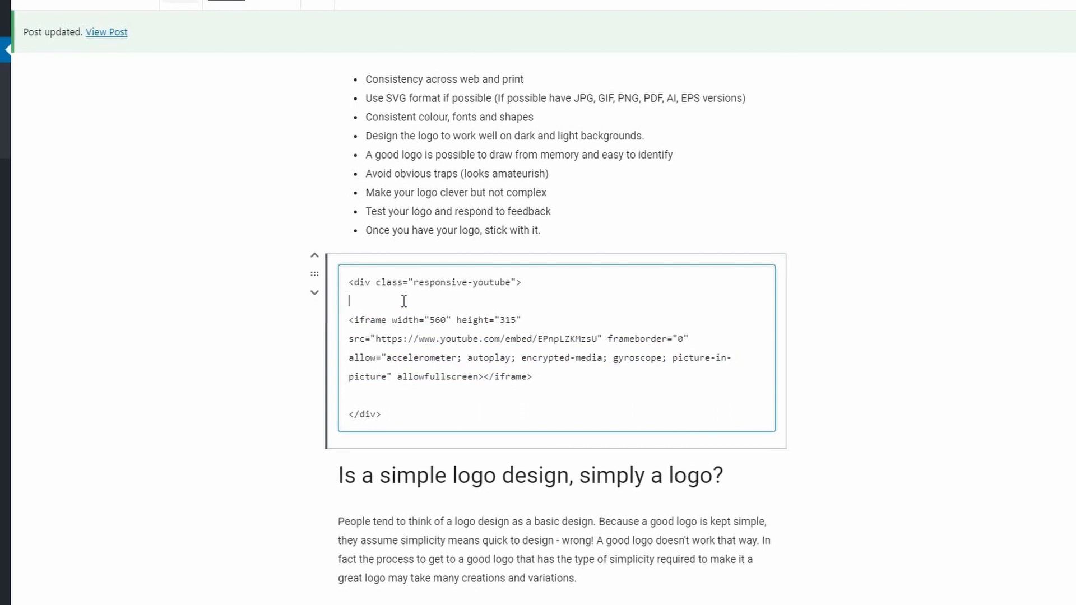
pyautogui.press('Backspace')
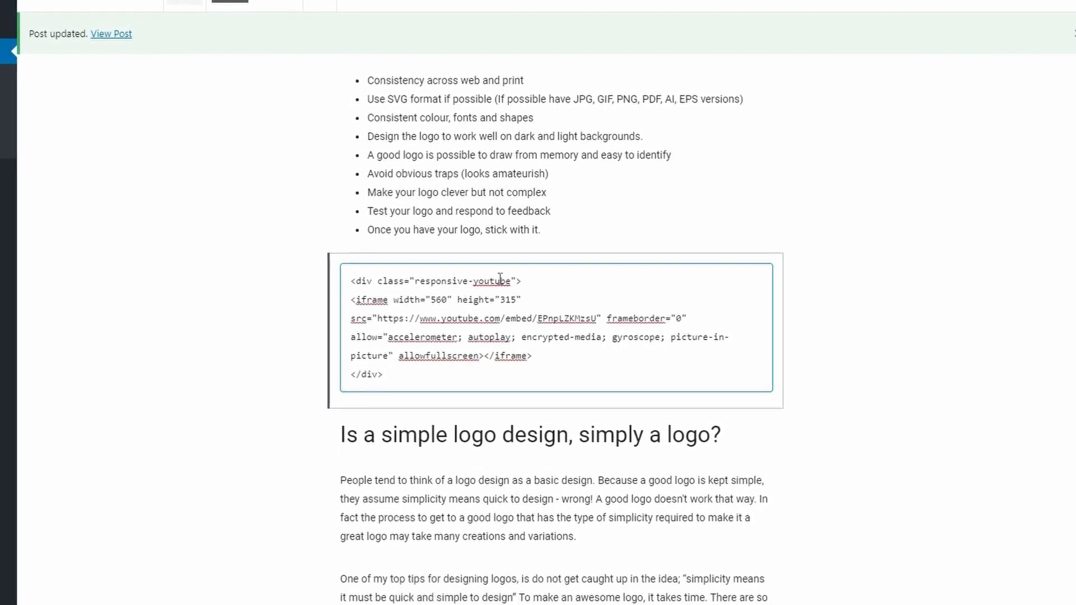
pyautogui.click(481, 281)
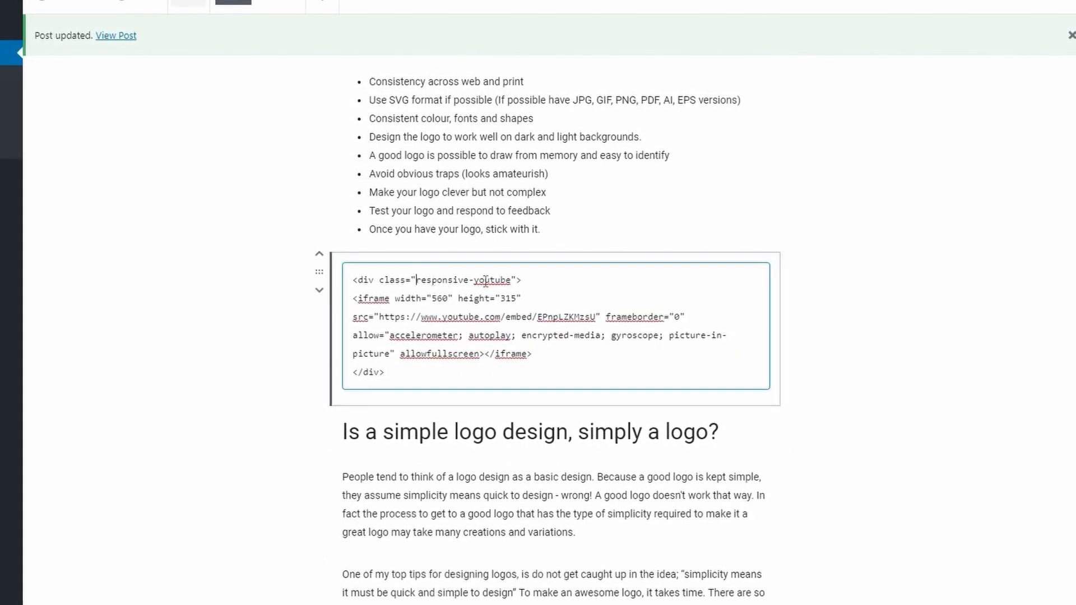
pyautogui.doubleClick(463, 279)
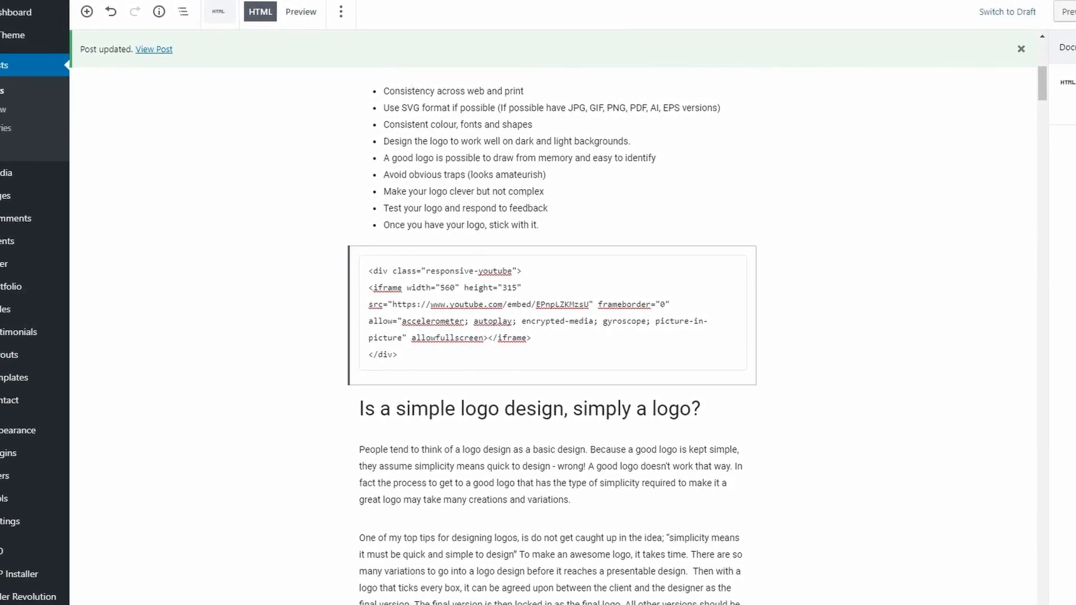
# Step: View the live post and confirm the video fills the page width at narrow and wide sizes
pyautogui.click(154, 49)
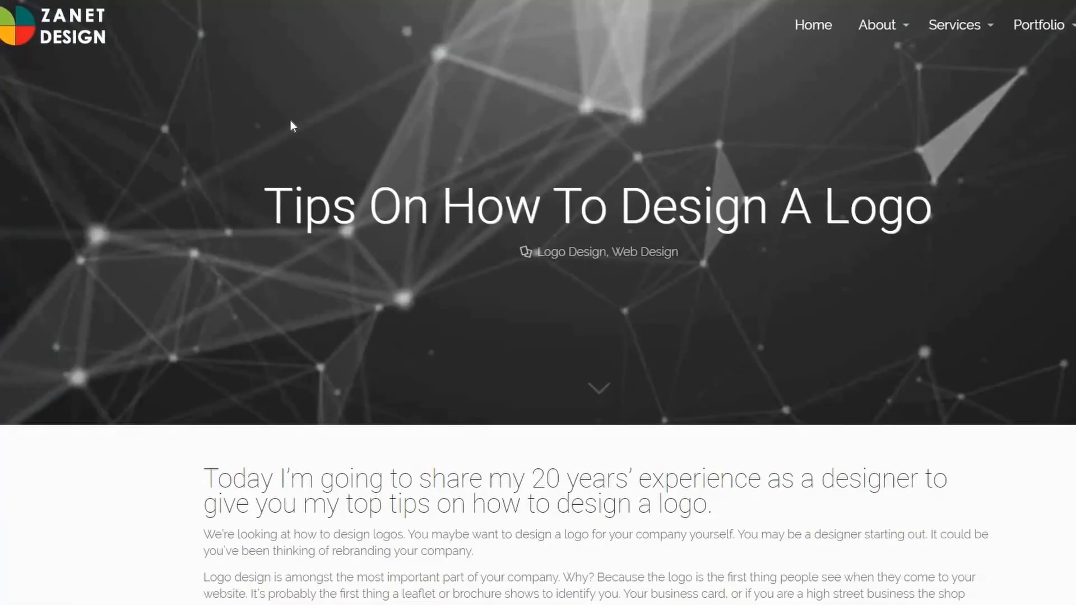
pyautogui.scroll(-3)
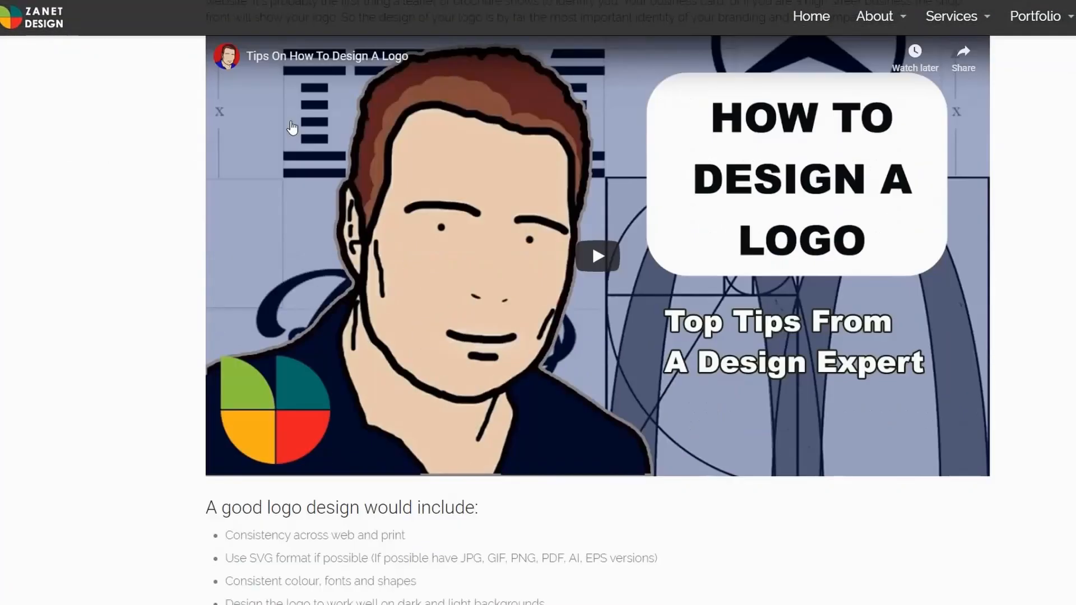
pyautogui.scroll(-3)
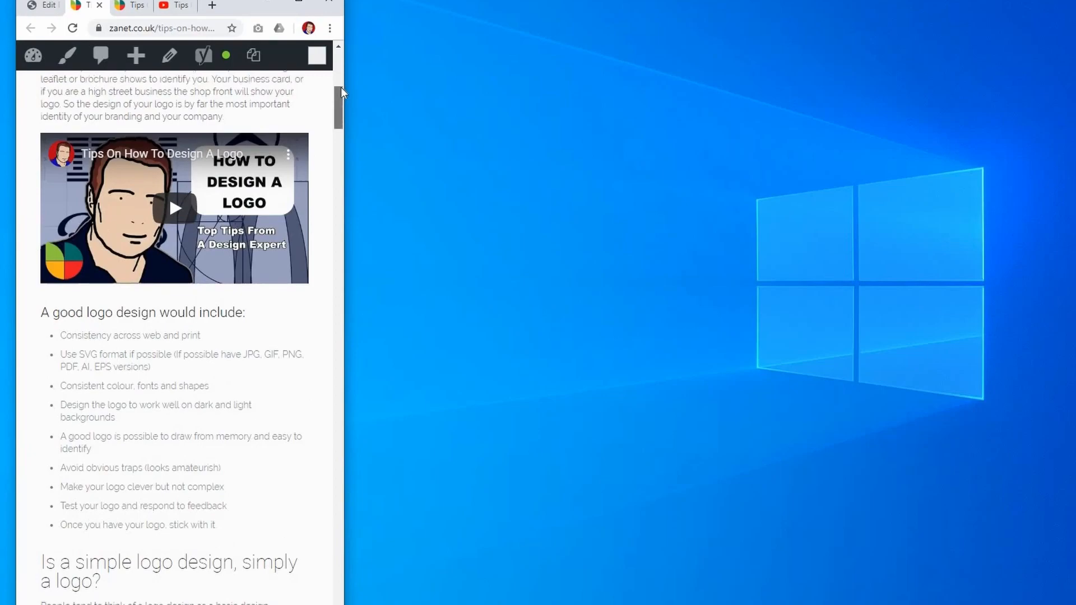
pyautogui.scroll(-3)
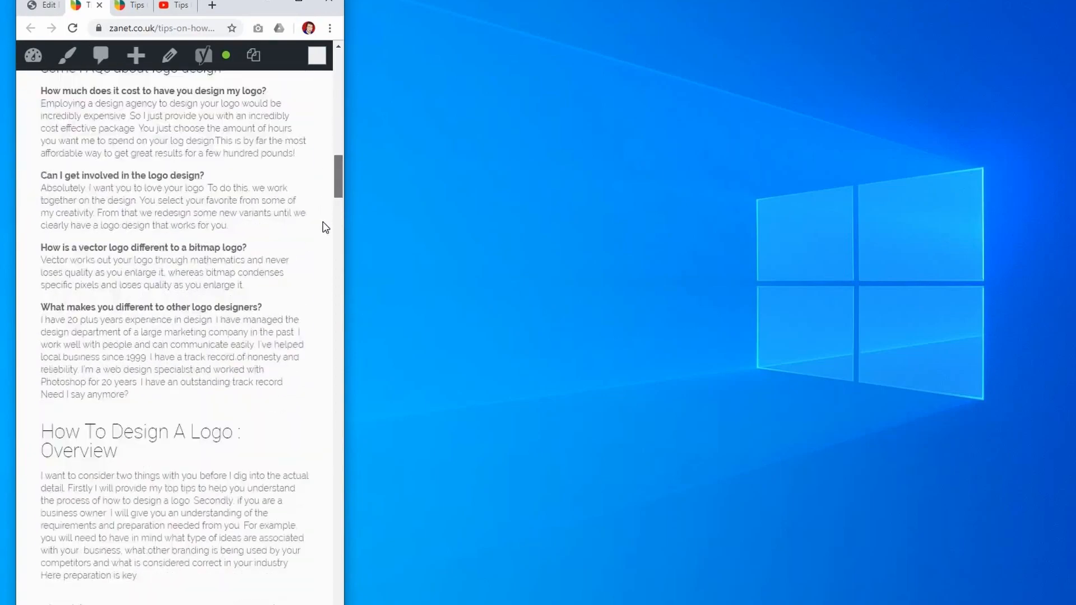
pyautogui.scroll(-3)
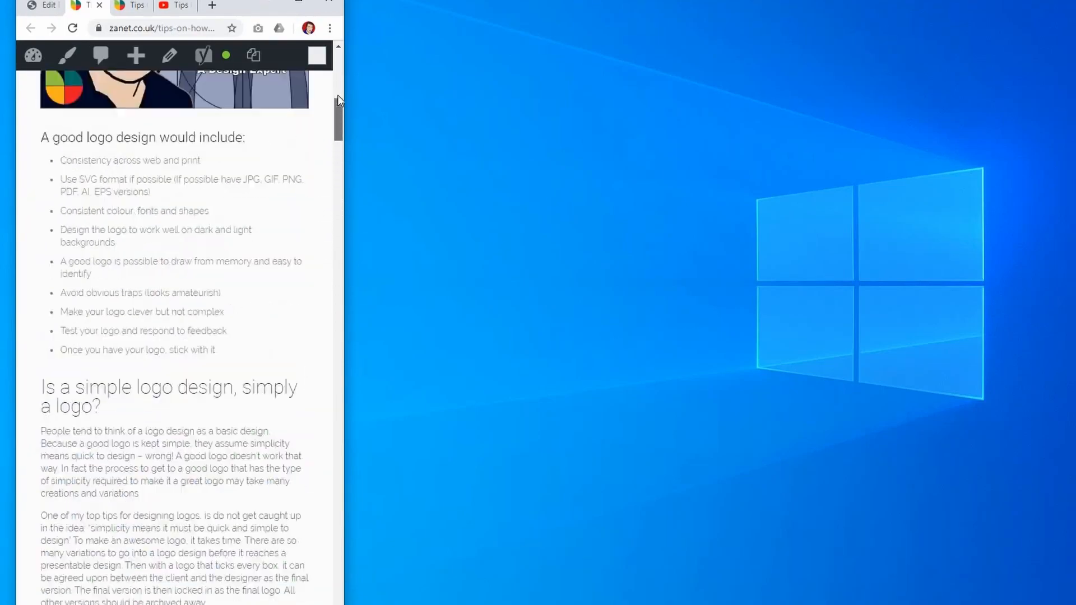
pyautogui.scroll(3)
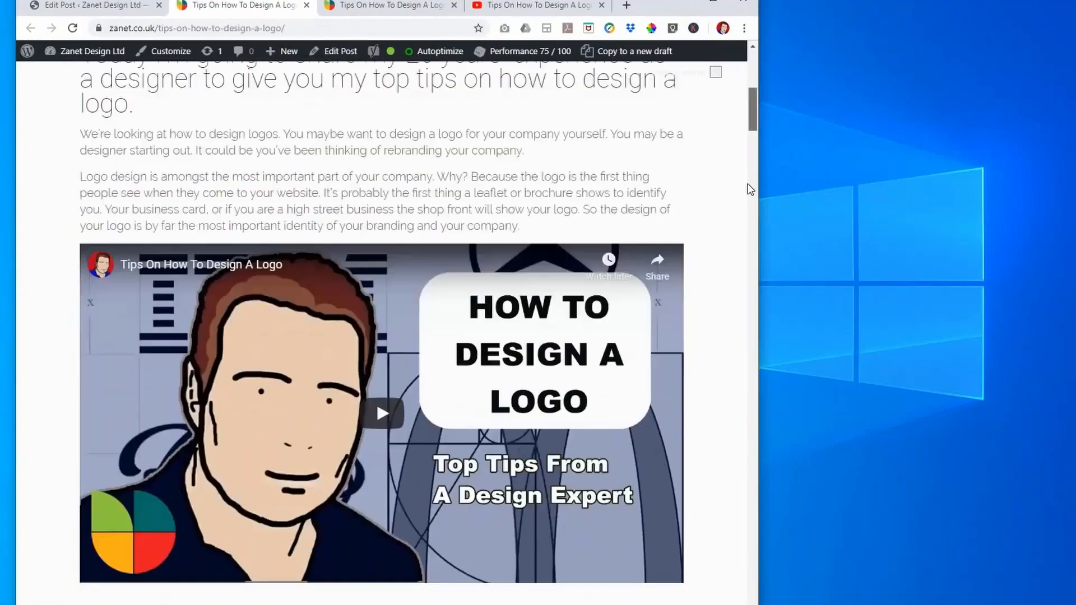
pyautogui.scroll(-3)
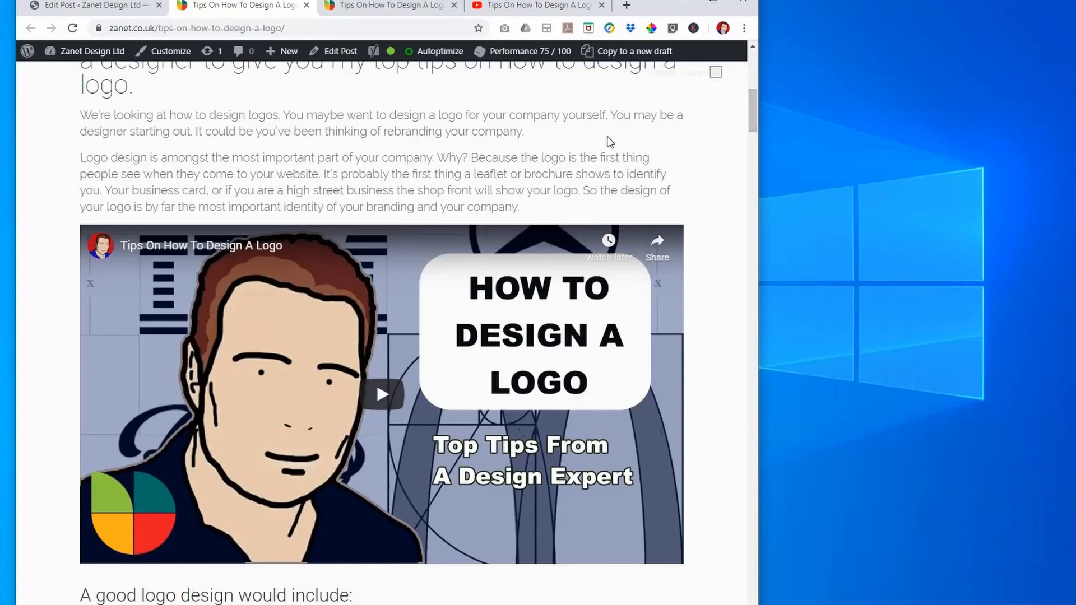
pyautogui.moveTo(341, 25)
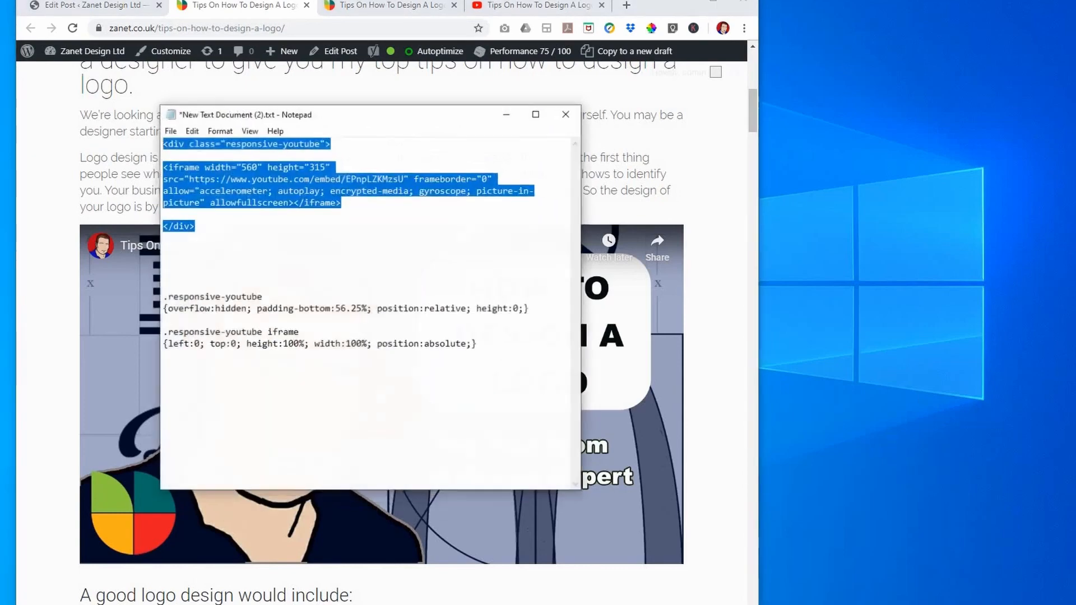
# Step: Restore Notepad, highlight the iframe and CSS lines, then clear the selection
pyautogui.click(367, 224)
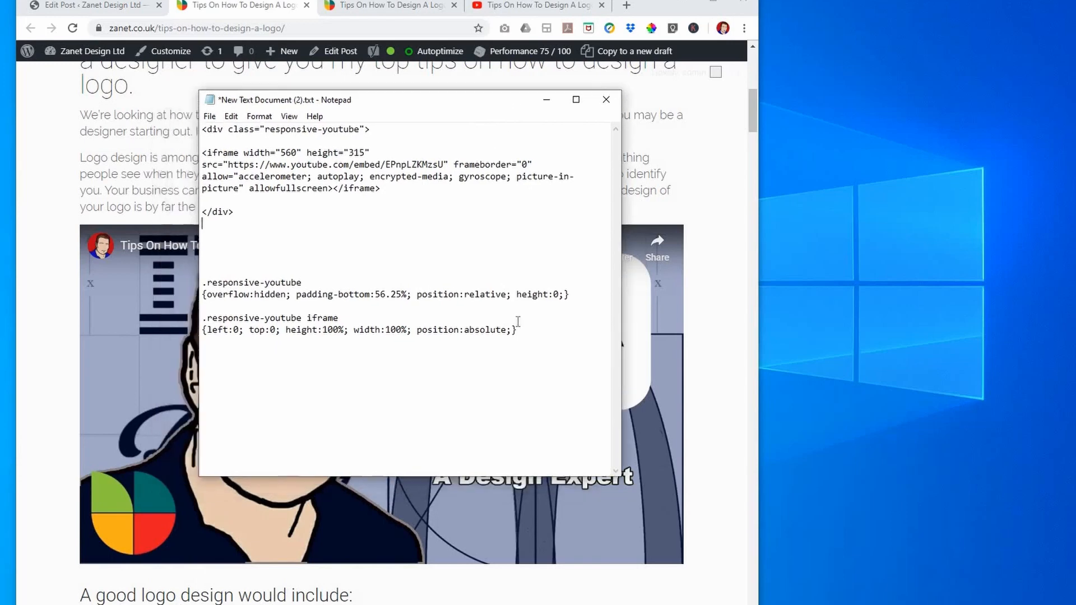
pyautogui.press('ctrl+a')
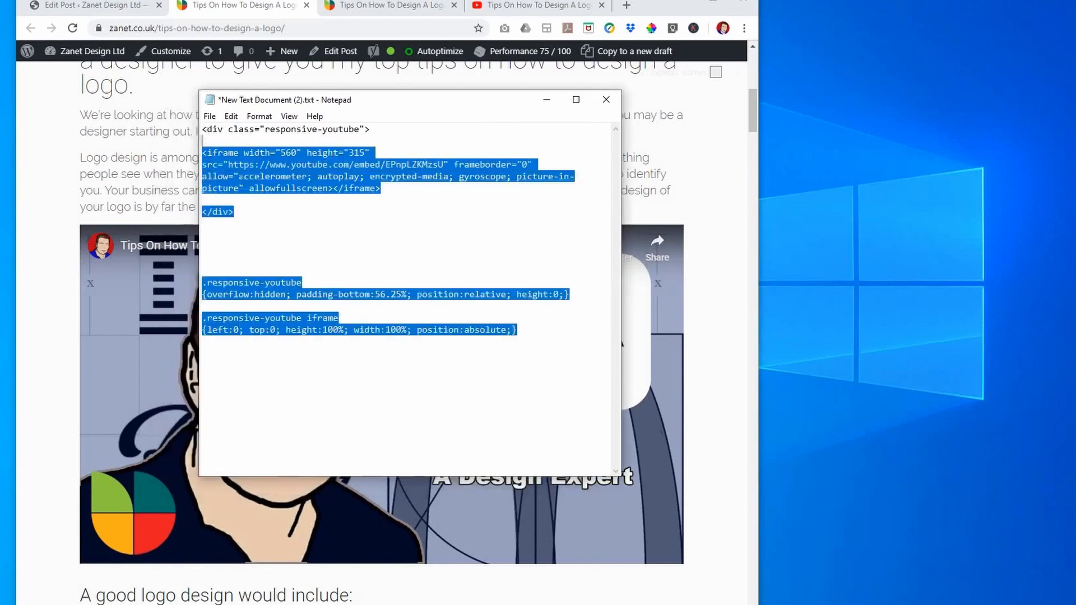
pyautogui.click(271, 222)
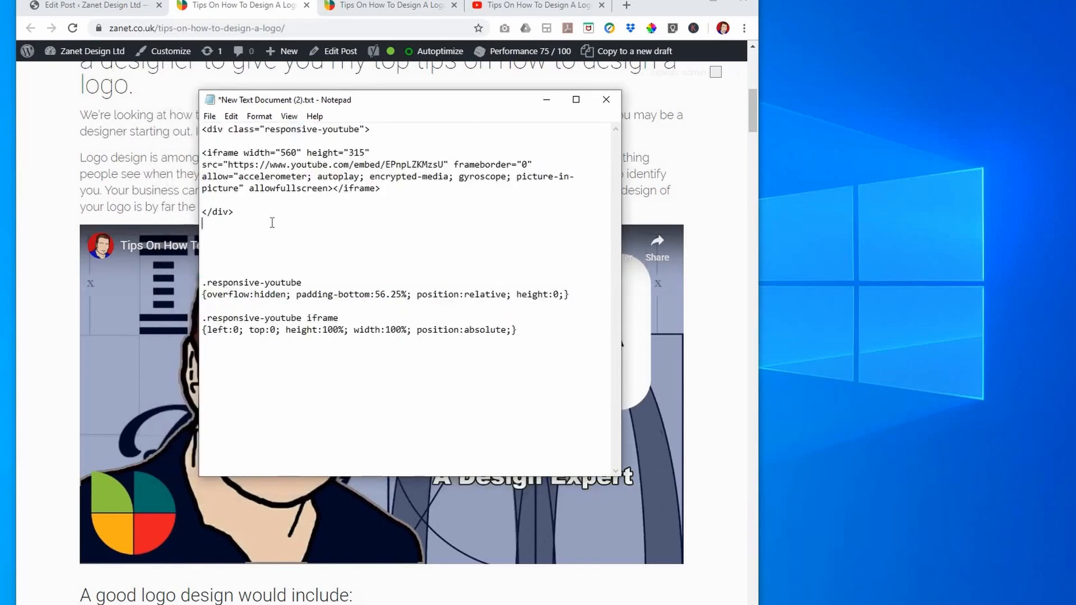